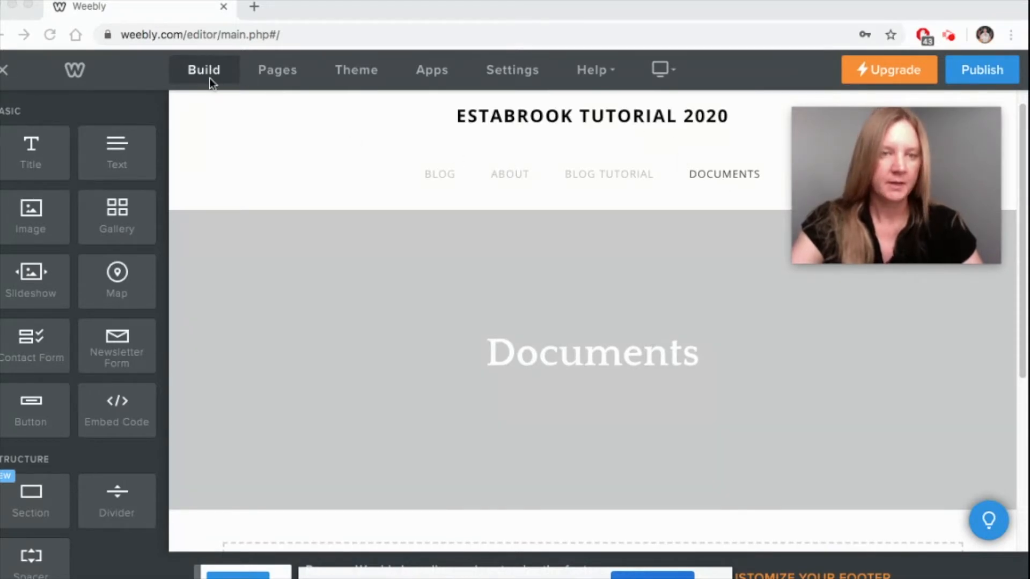
Step: Place Image, File and Button blocks side by side in the Documents page's empty section
{"action": "scroll", "scroll_direction": "down", "scroll_amount": 3}
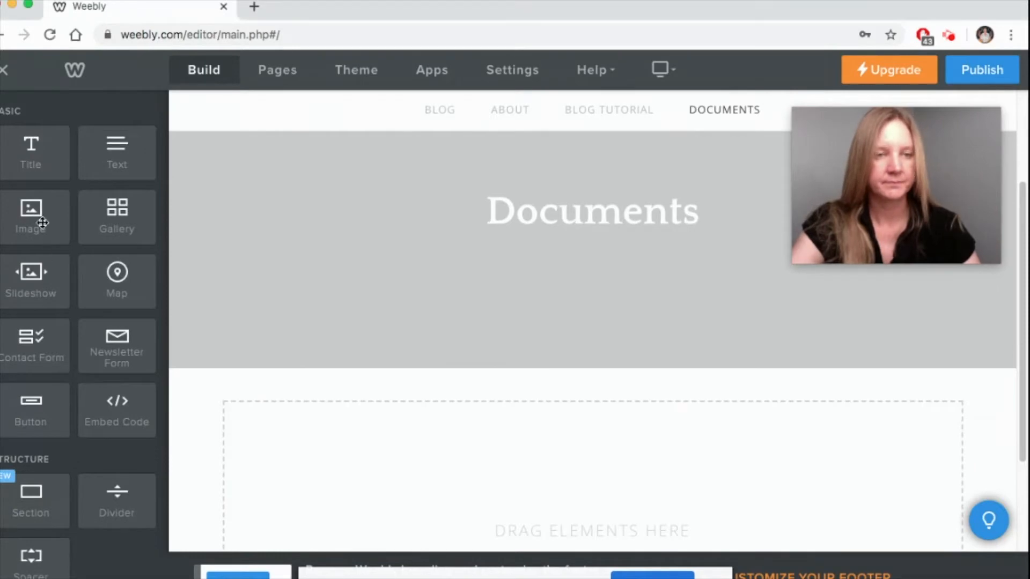
{"action": "left_click_drag", "start_coordinate": [30, 216], "coordinate": [283, 437]}
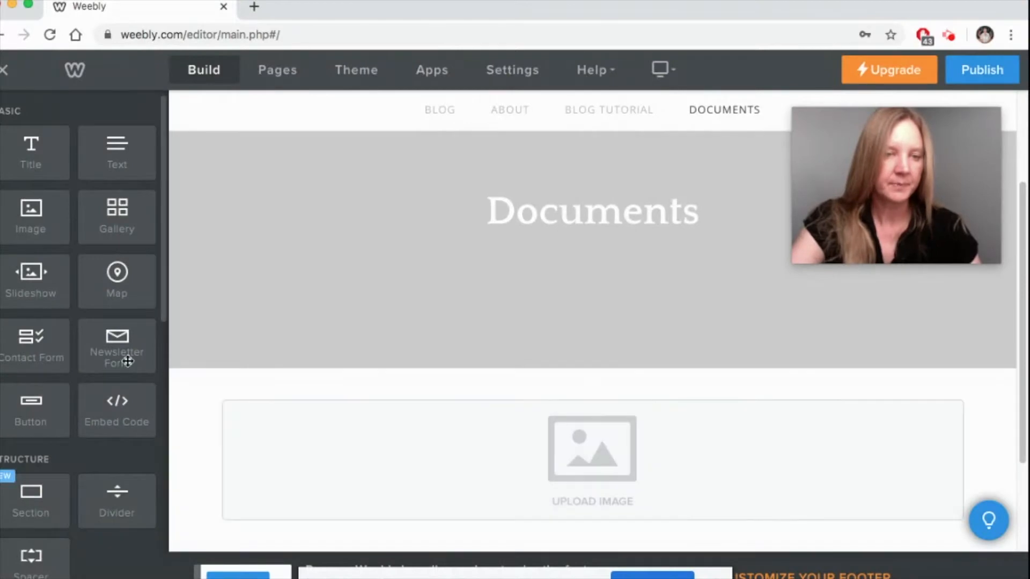
{"action": "scroll", "scroll_direction": "down", "scroll_amount": 3}
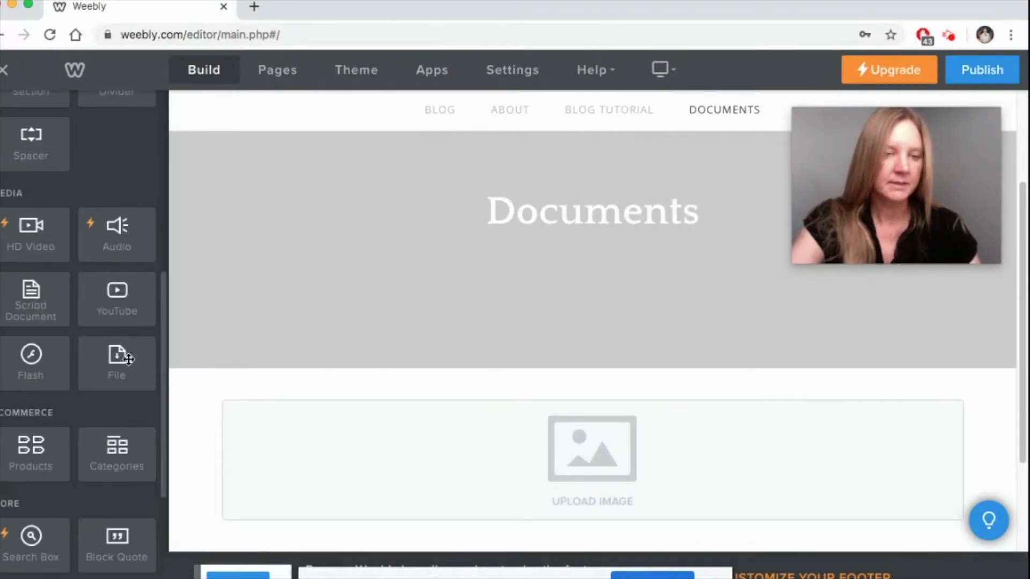
{"action": "left_click", "coordinate": [116, 361]}
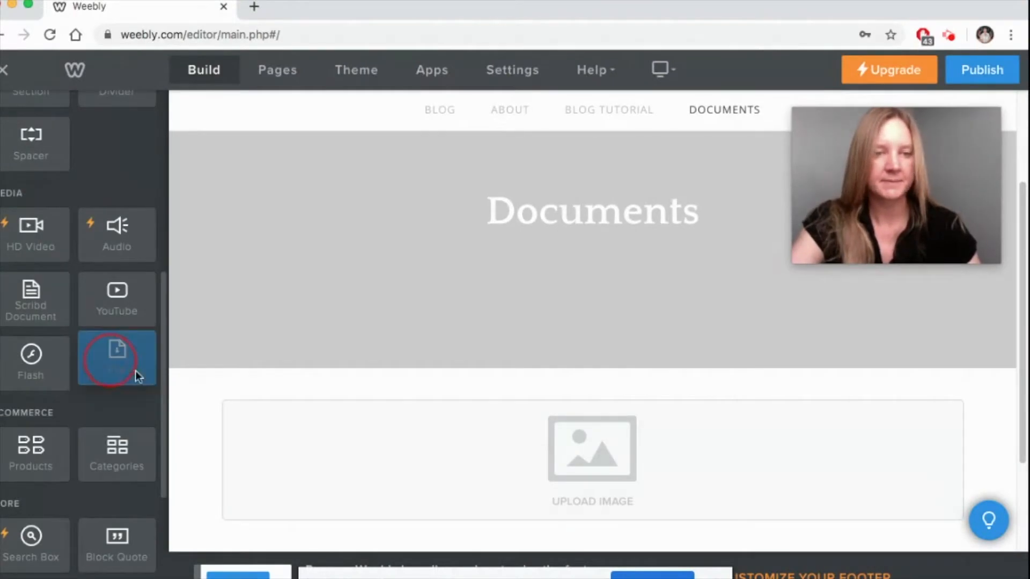
{"action": "left_click_drag", "start_coordinate": [117, 358], "coordinate": [215, 417]}
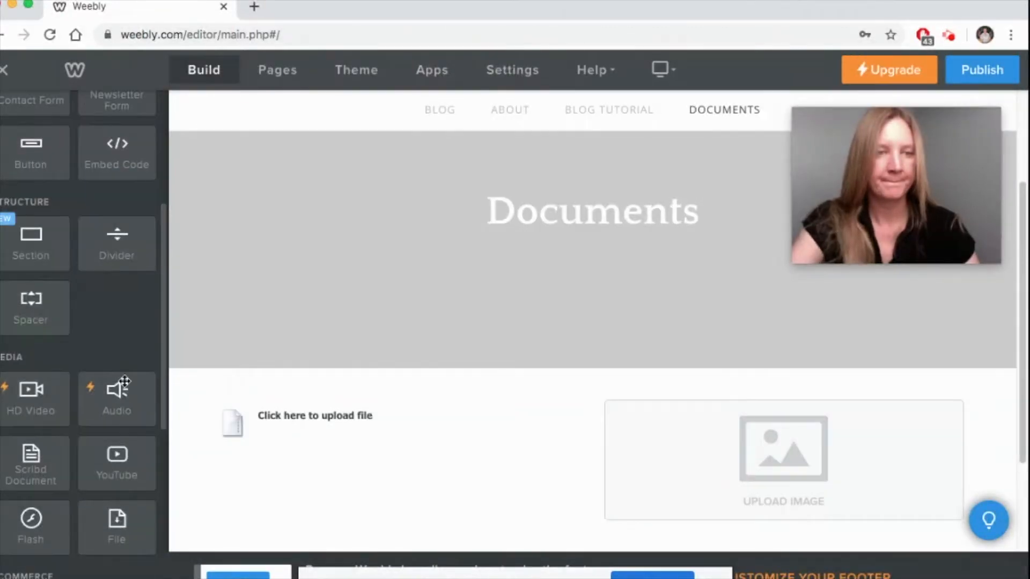
{"action": "left_click_drag", "start_coordinate": [30, 152], "coordinate": [227, 431]}
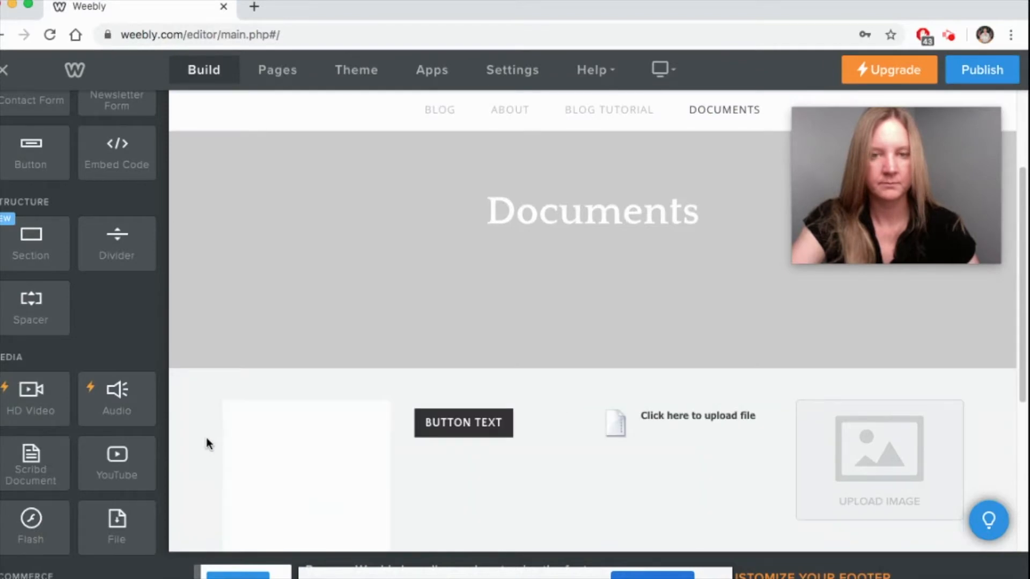
{"action": "mouse_move", "coordinate": [187, 410]}
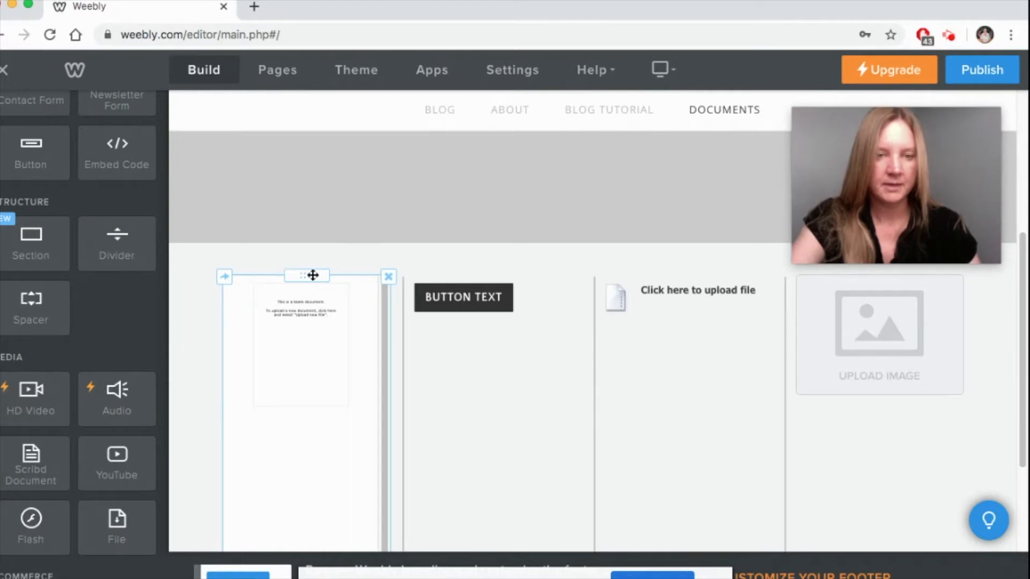
{"action": "mouse_move", "coordinate": [313, 322]}
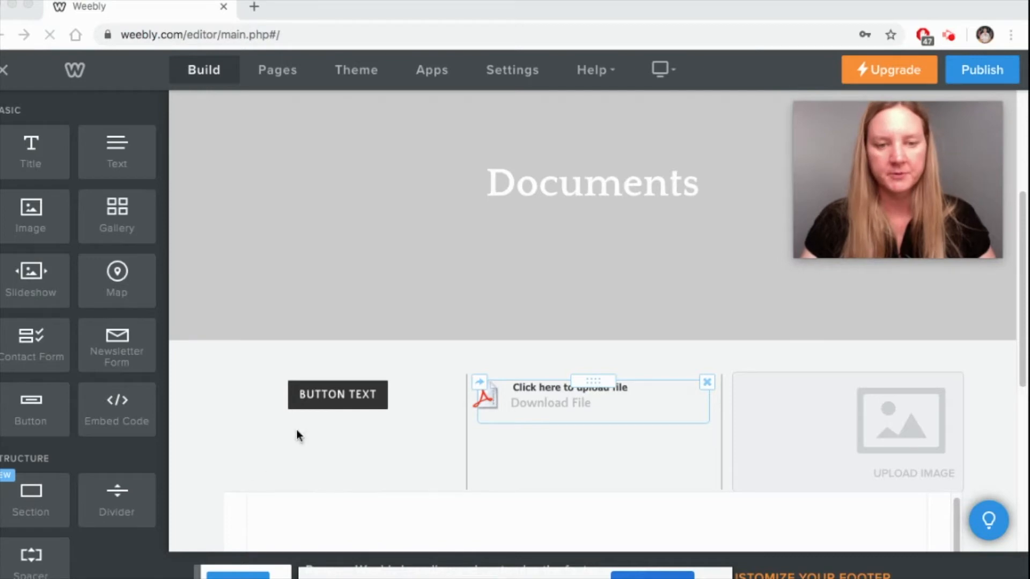
Step: Change the button's label to 'Newsletter 2020'
{"action": "left_click", "coordinate": [336, 395]}
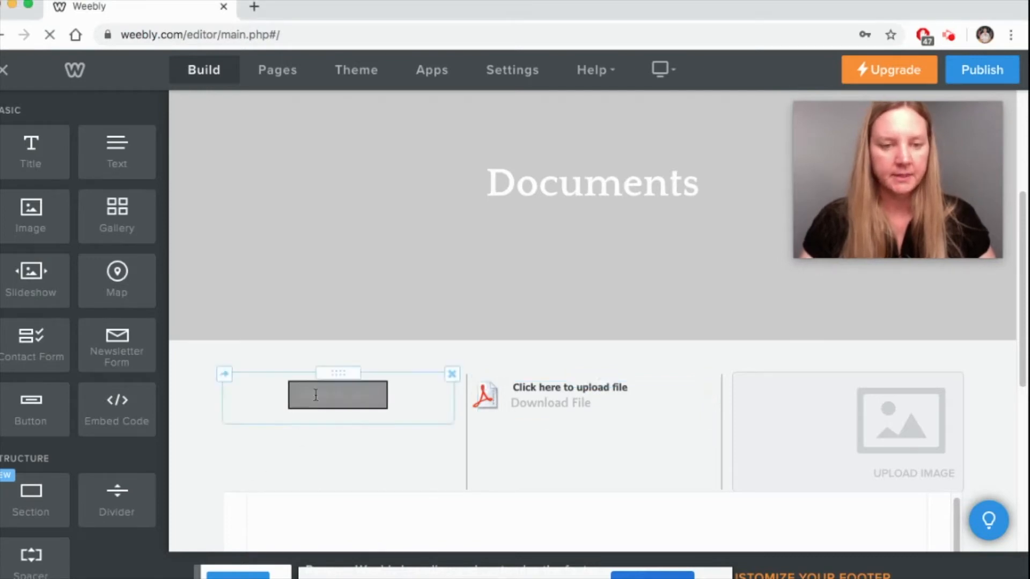
{"action": "left_click", "coordinate": [337, 394]}
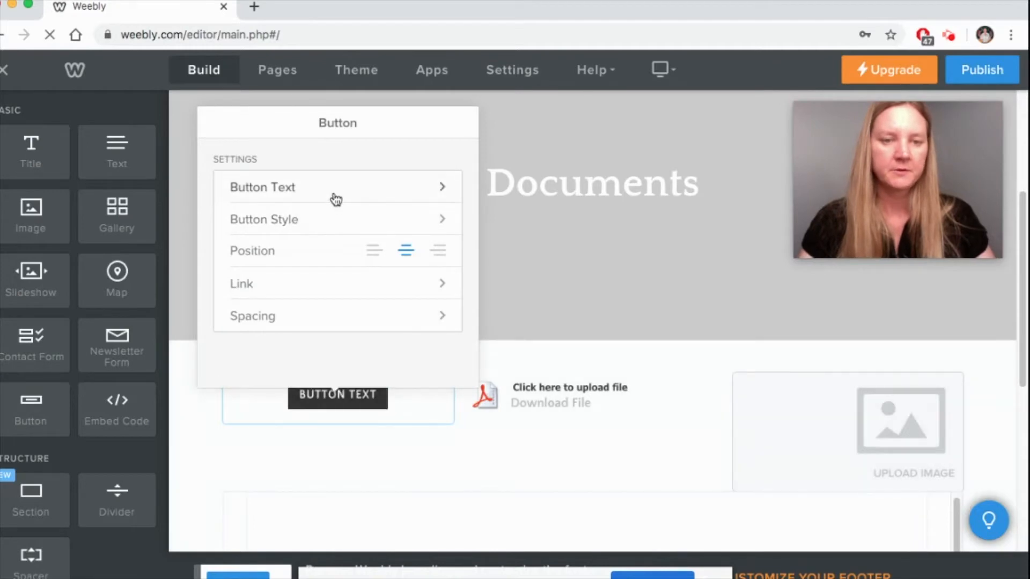
{"action": "left_click", "coordinate": [263, 187]}
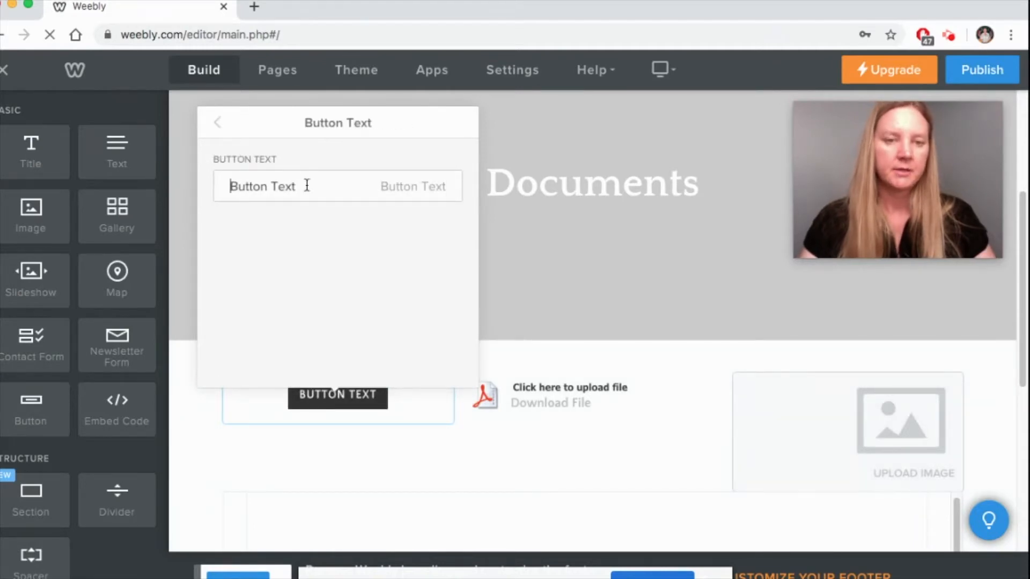
{"action": "triple_click", "coordinate": [262, 186]}
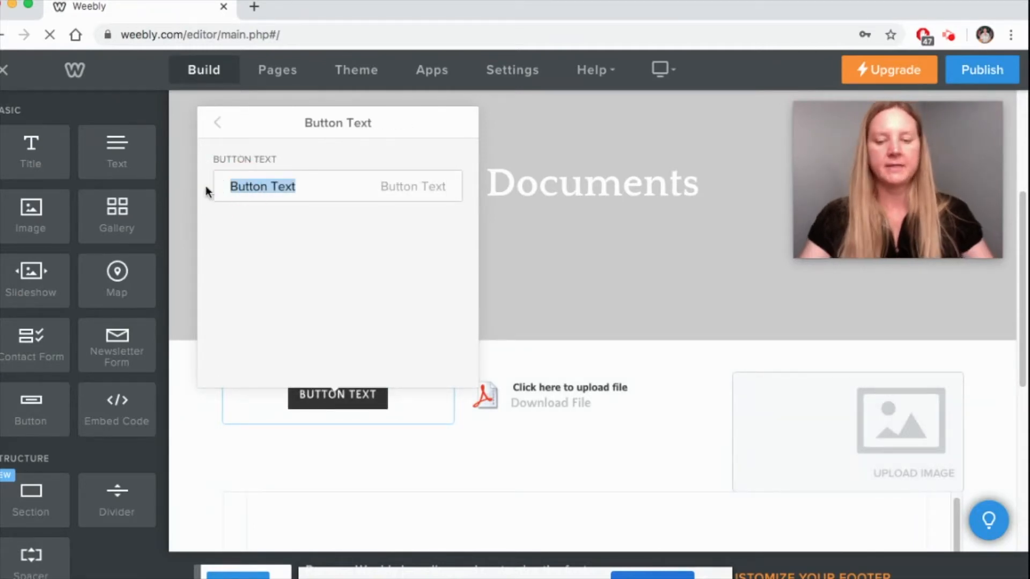
{"action": "type", "text": "News"}
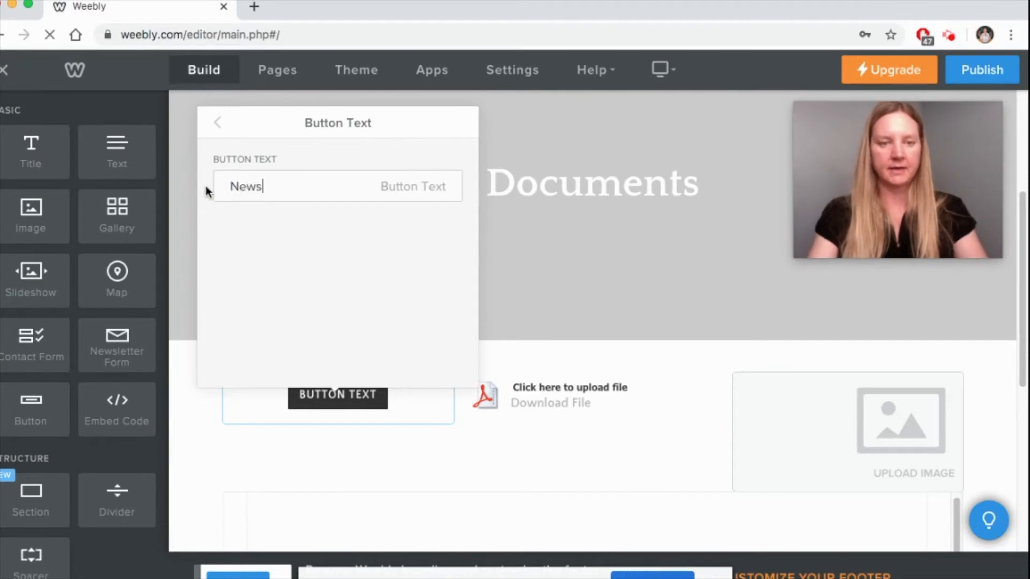
{"action": "type", "text": "Newsletter 2020"}
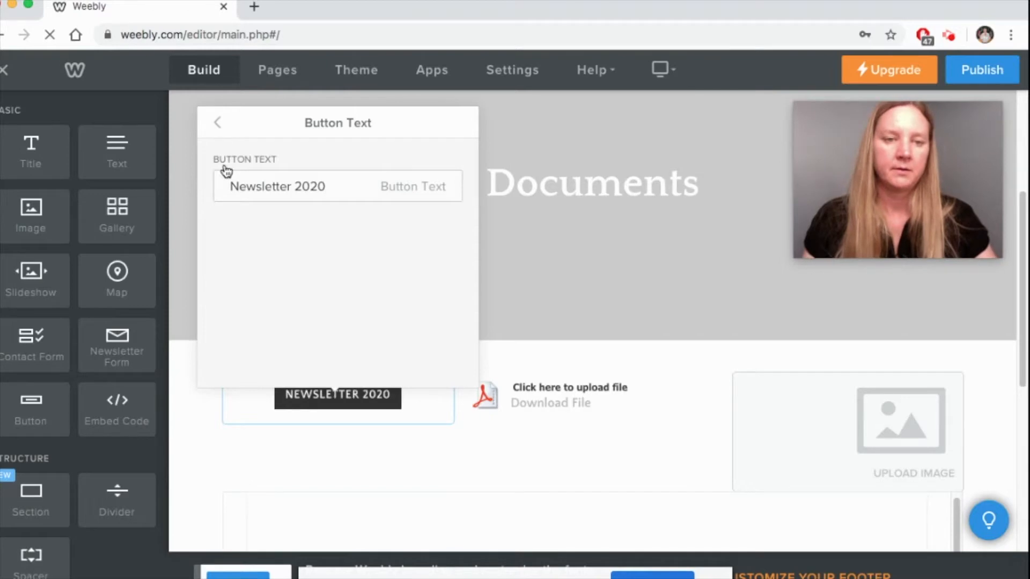
{"action": "left_click", "coordinate": [217, 123]}
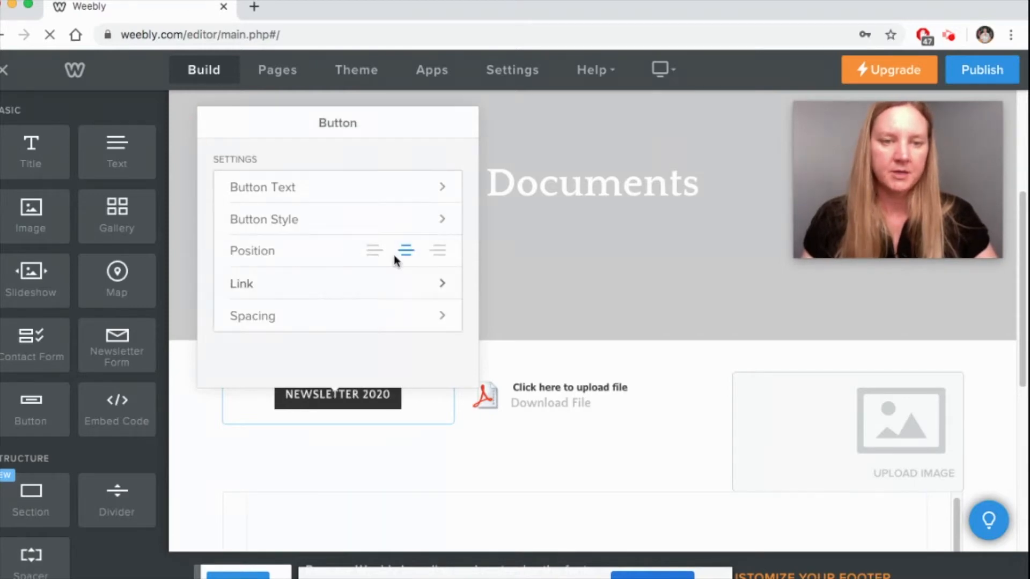
Step: Set the button's position to left-aligned
{"action": "left_click", "coordinate": [373, 251]}
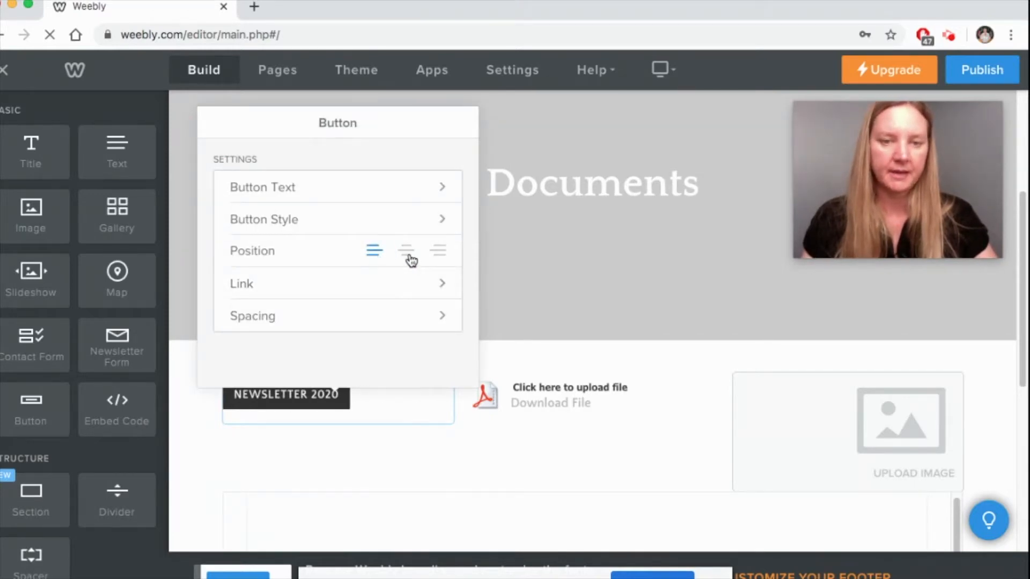
{"action": "left_click", "coordinate": [438, 251]}
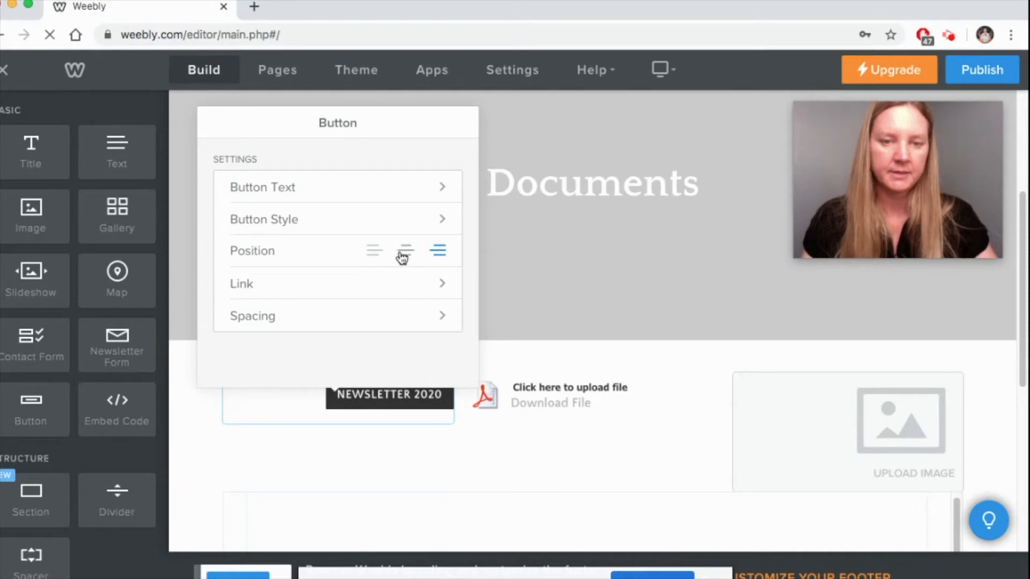
{"action": "left_click", "coordinate": [373, 251]}
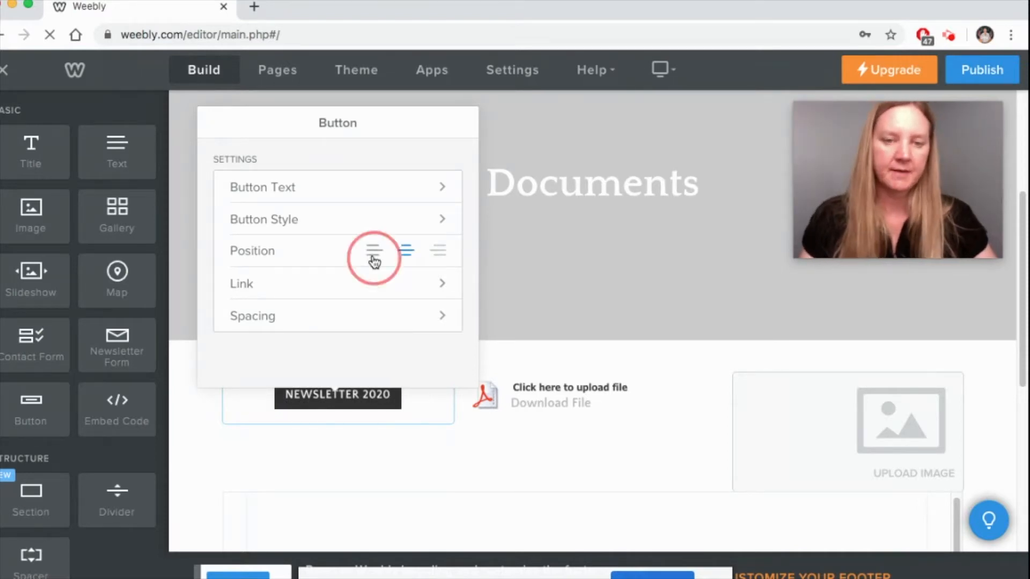
{"action": "left_click", "coordinate": [373, 251]}
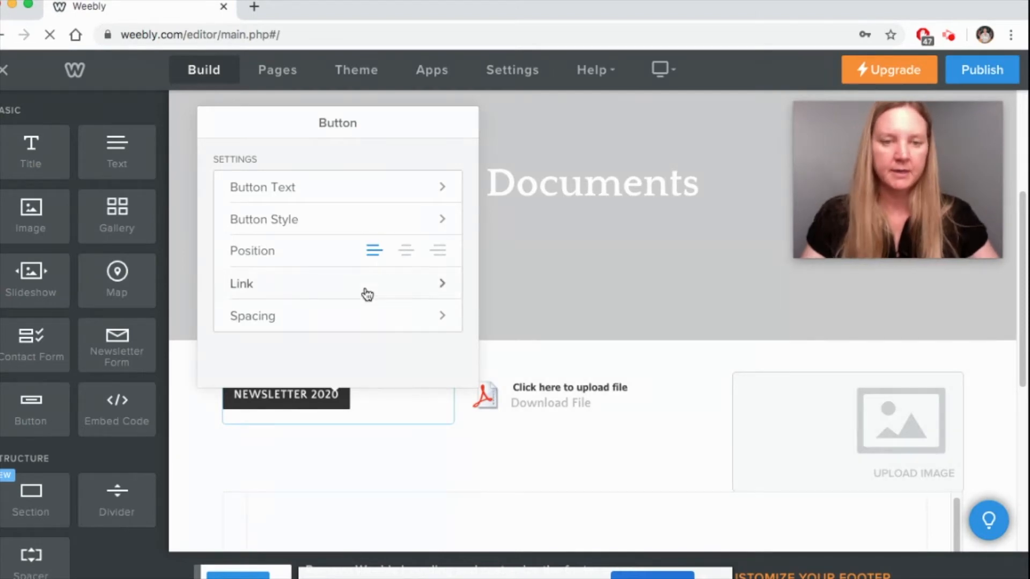
Step: Link the button to the uploaded teacher task PDF, opening in a new window
{"action": "left_click", "coordinate": [242, 283]}
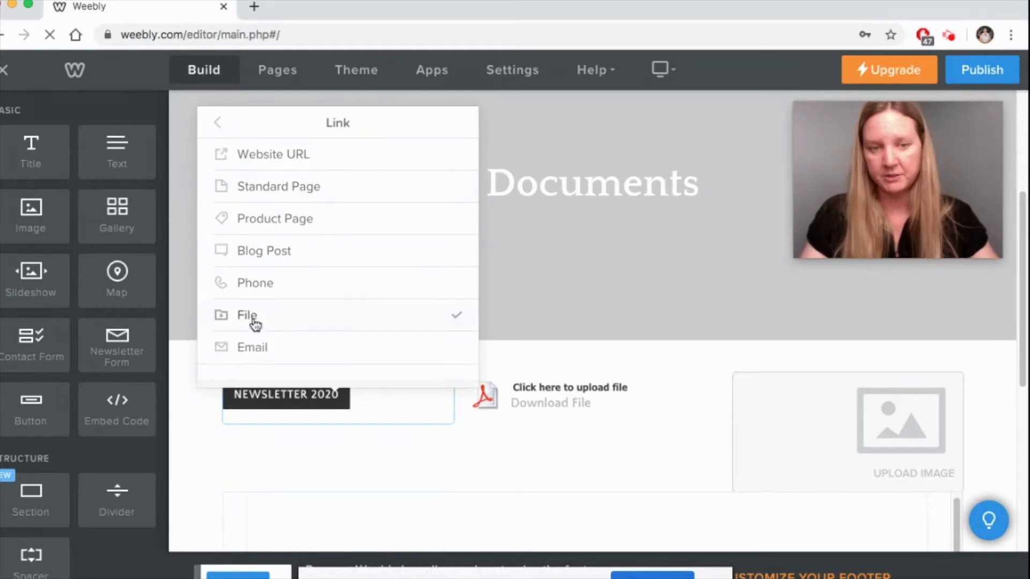
{"action": "left_click", "coordinate": [247, 315]}
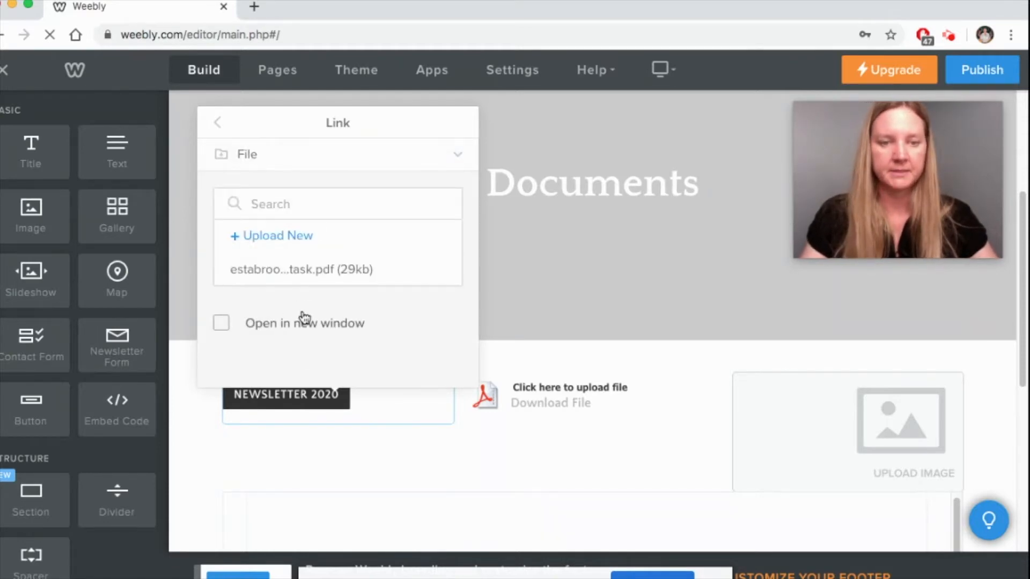
{"action": "left_click", "coordinate": [275, 236]}
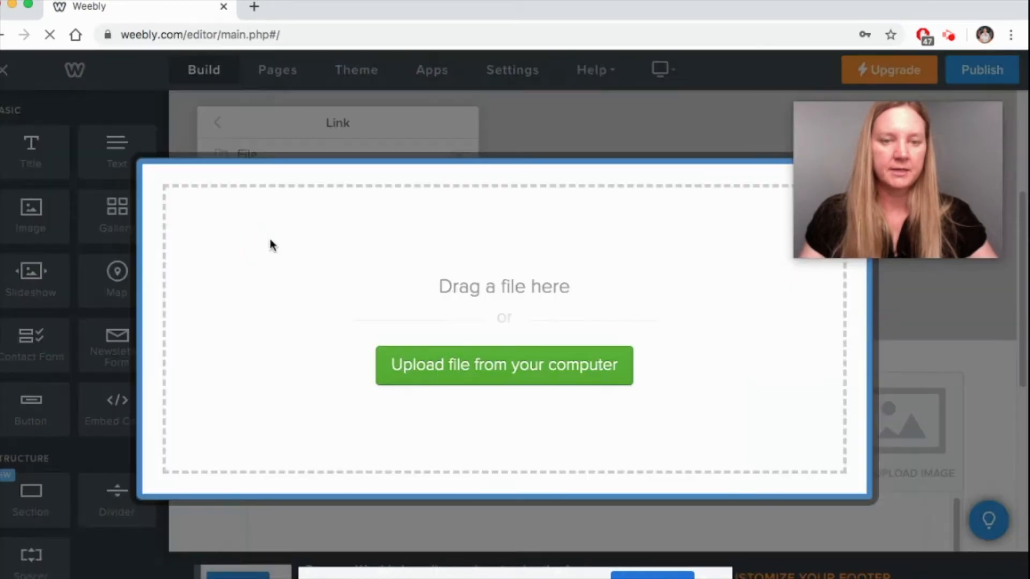
{"action": "left_click", "coordinate": [504, 366]}
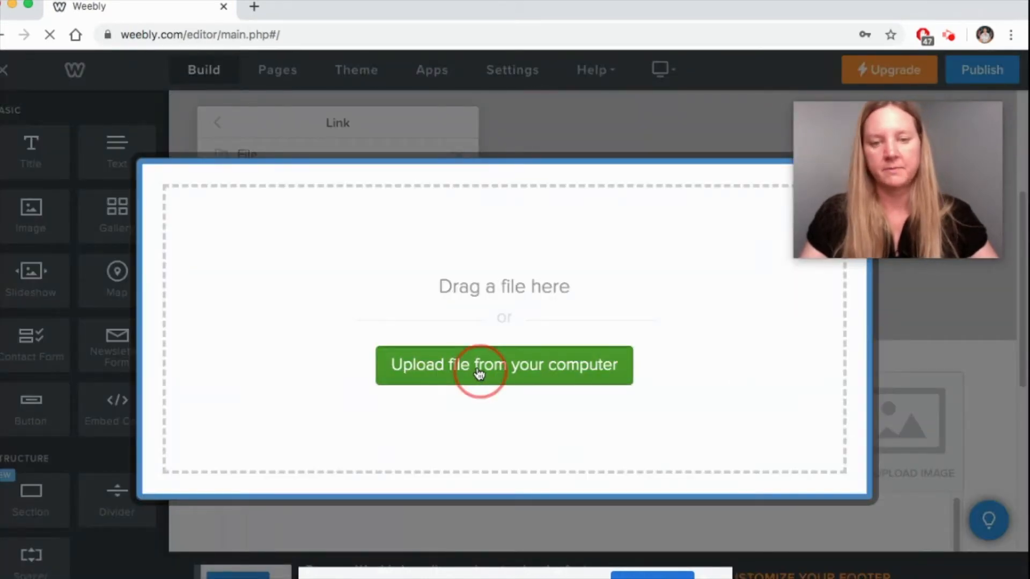
{"action": "left_click", "coordinate": [504, 366]}
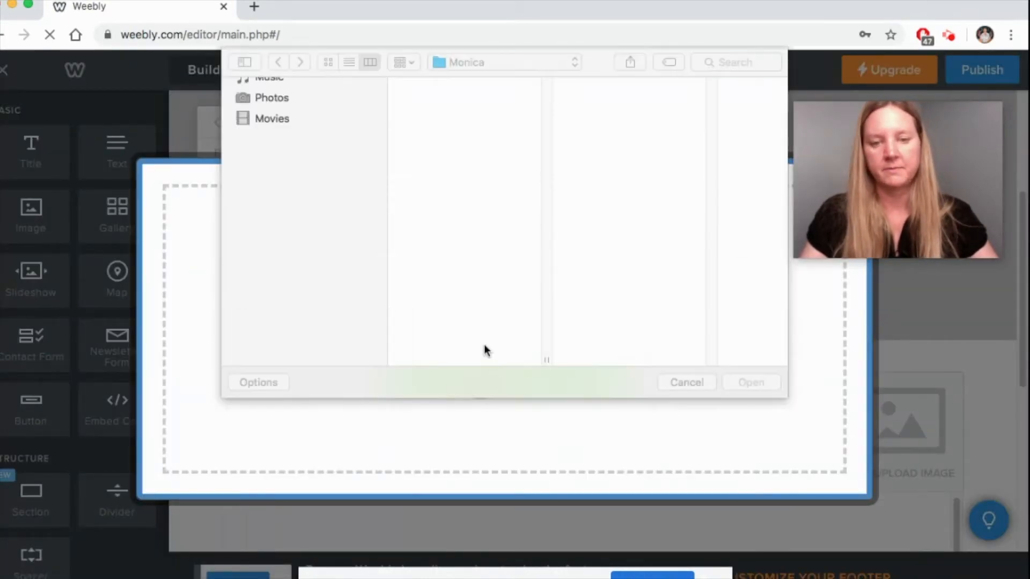
{"action": "left_click", "coordinate": [463, 315]}
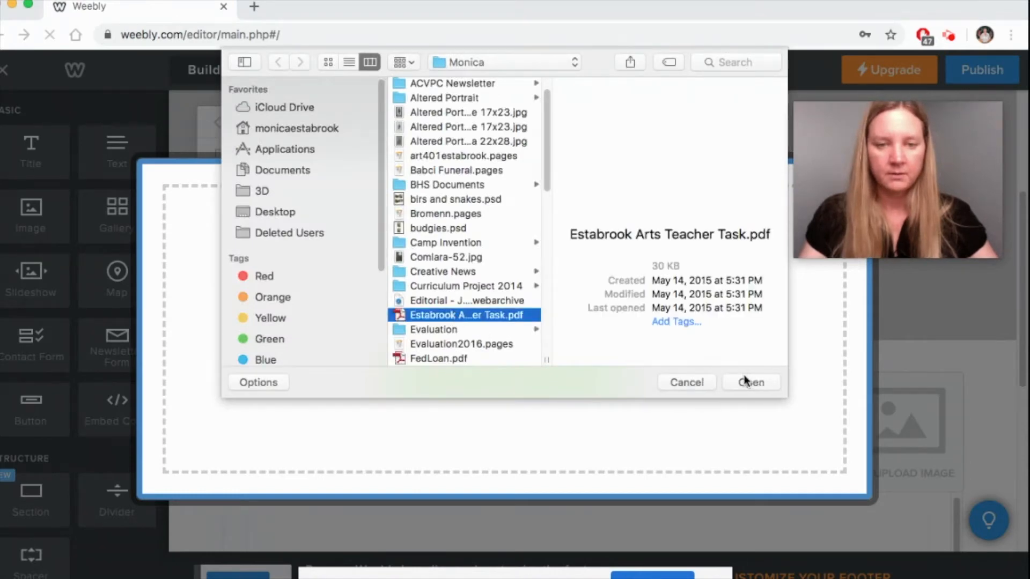
{"action": "left_click", "coordinate": [750, 383]}
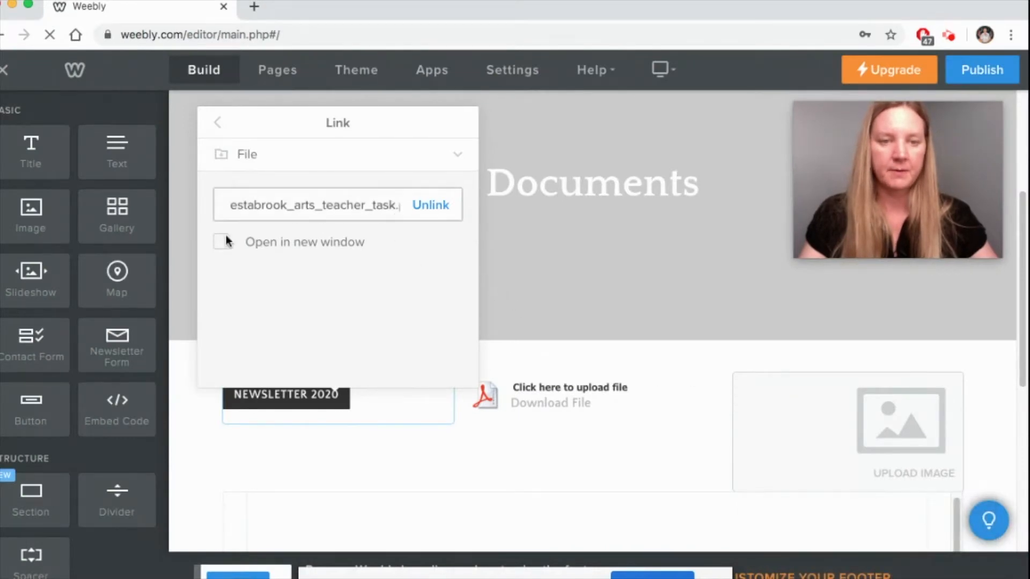
{"action": "left_click", "coordinate": [222, 242]}
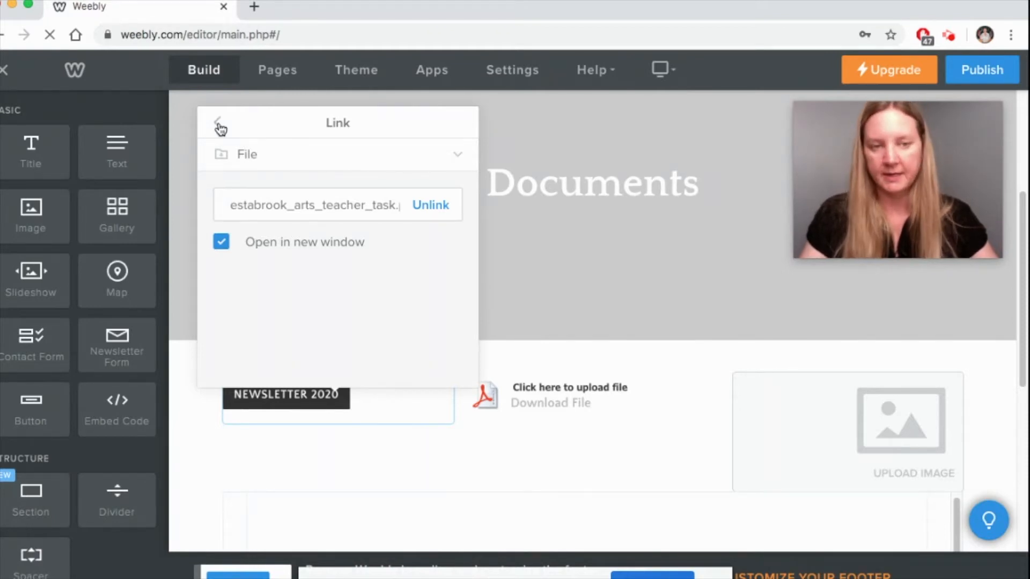
{"action": "left_click", "coordinate": [219, 125]}
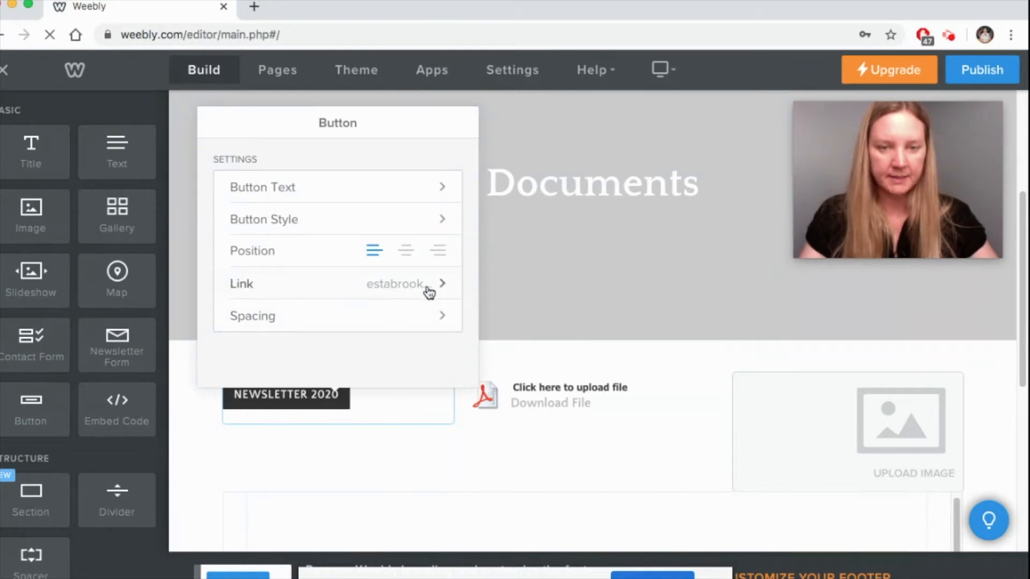
{"action": "mouse_move", "coordinate": [254, 251]}
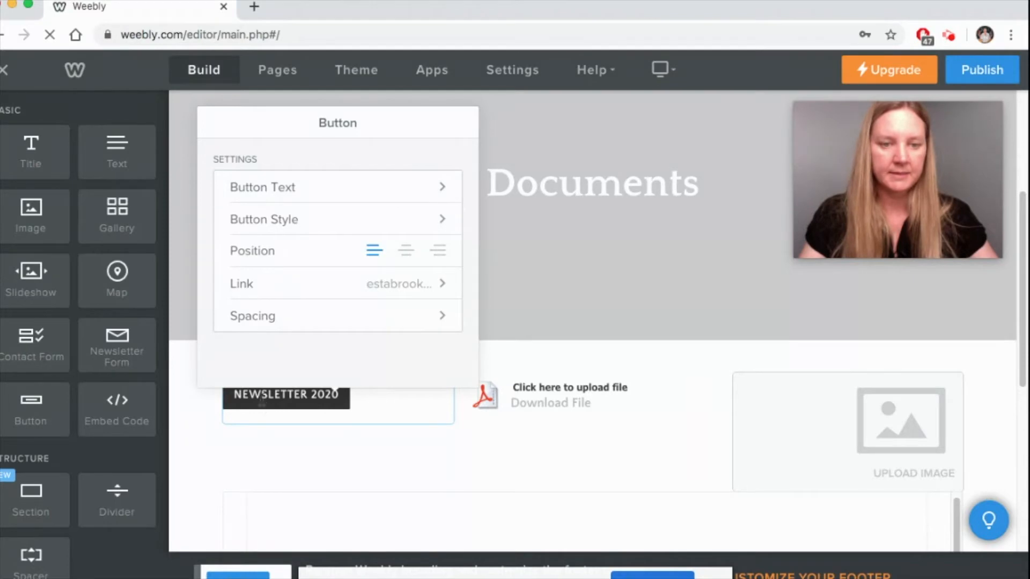
{"action": "left_click", "coordinate": [536, 351]}
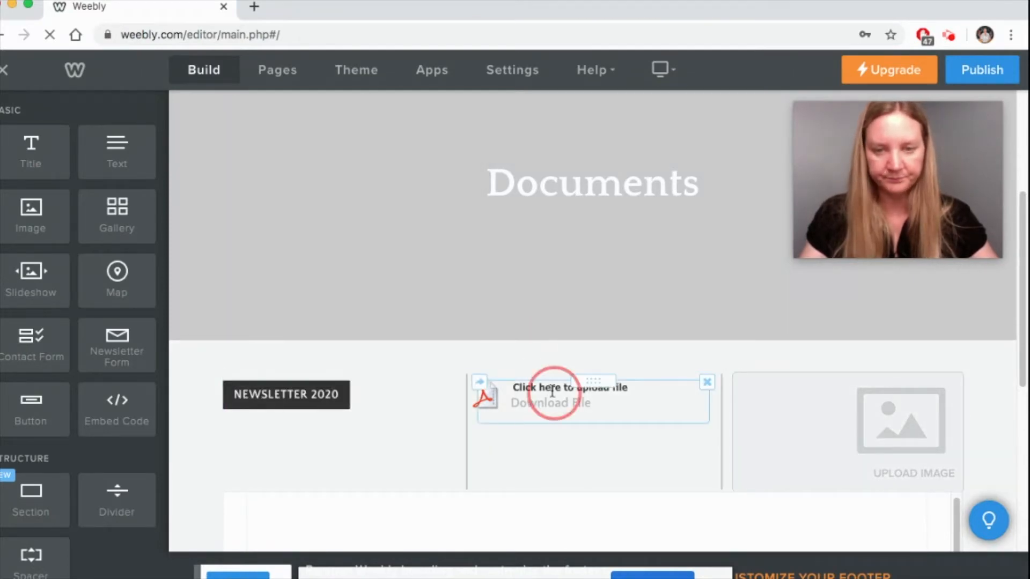
Step: Upload the teacher task PDF into the empty File element
{"action": "left_click", "coordinate": [552, 394]}
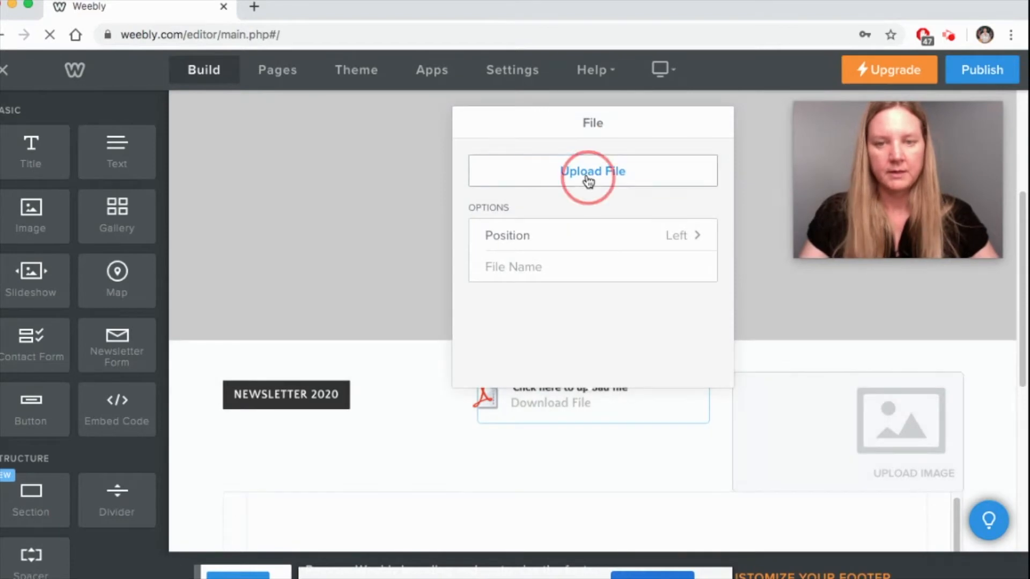
{"action": "left_click", "coordinate": [592, 171]}
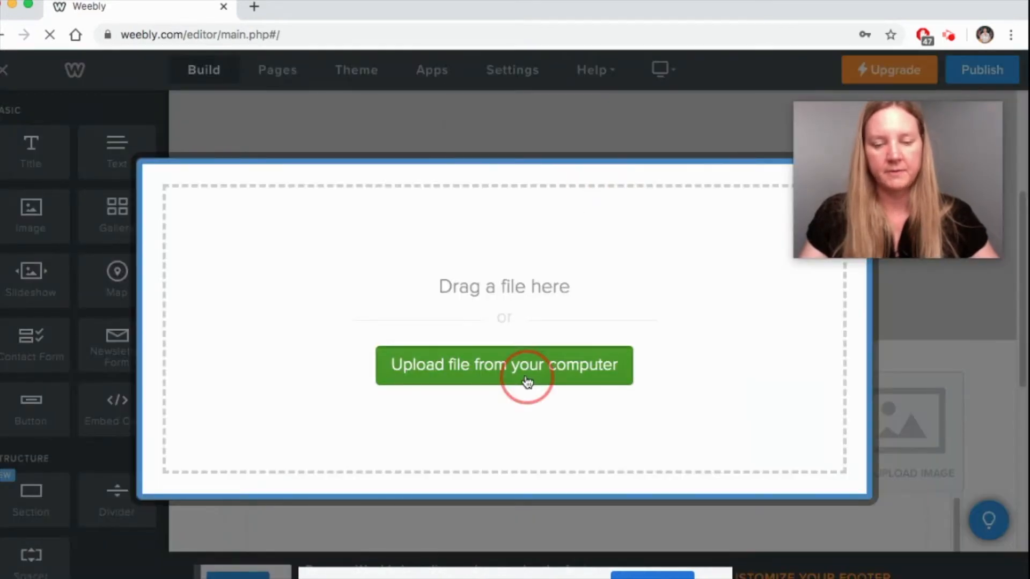
{"action": "left_click", "coordinate": [504, 366]}
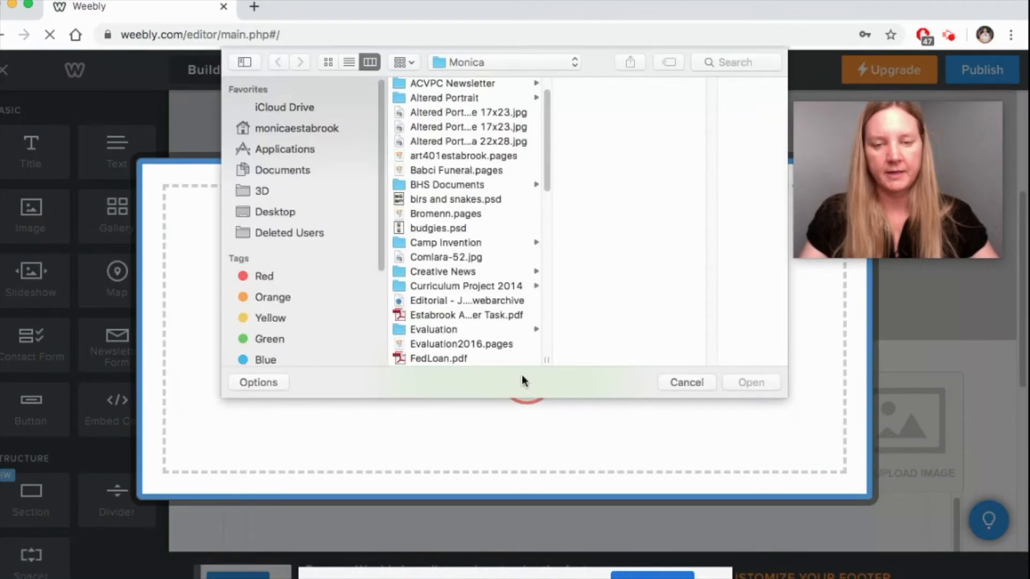
{"action": "left_click", "coordinate": [463, 315]}
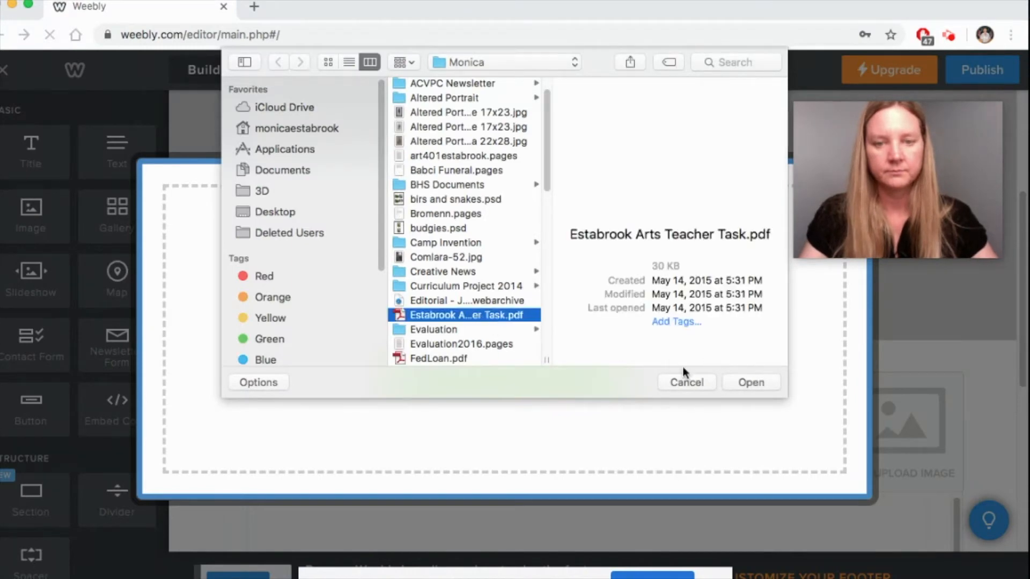
{"action": "left_click", "coordinate": [750, 383]}
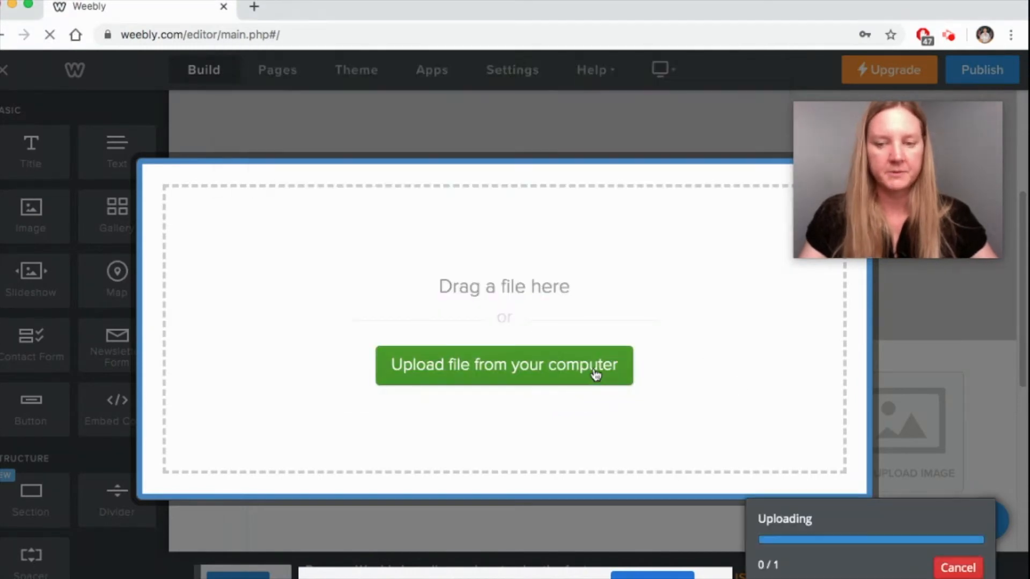
{"action": "left_click", "coordinate": [504, 365]}
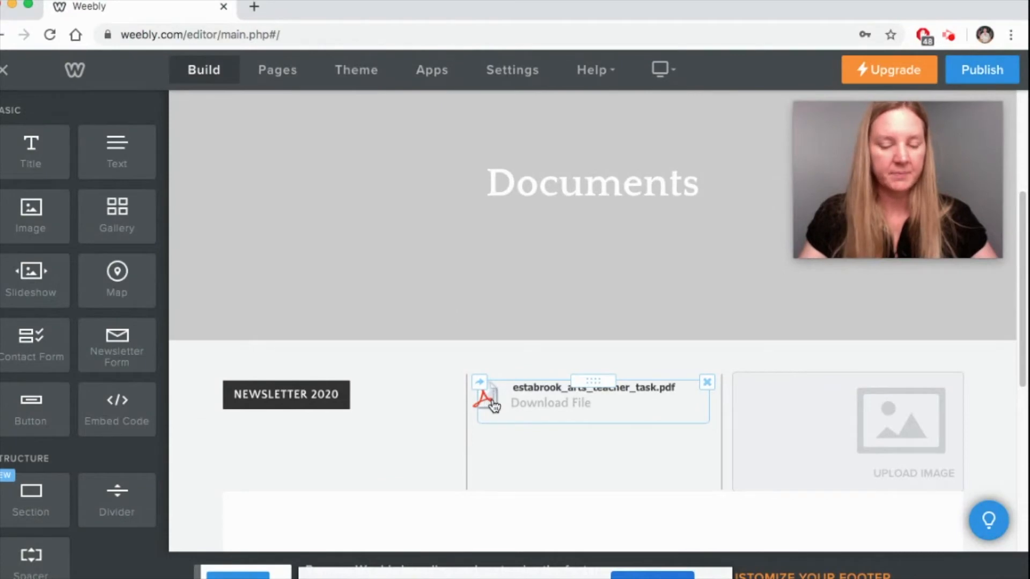
{"action": "mouse_move", "coordinate": [493, 404]}
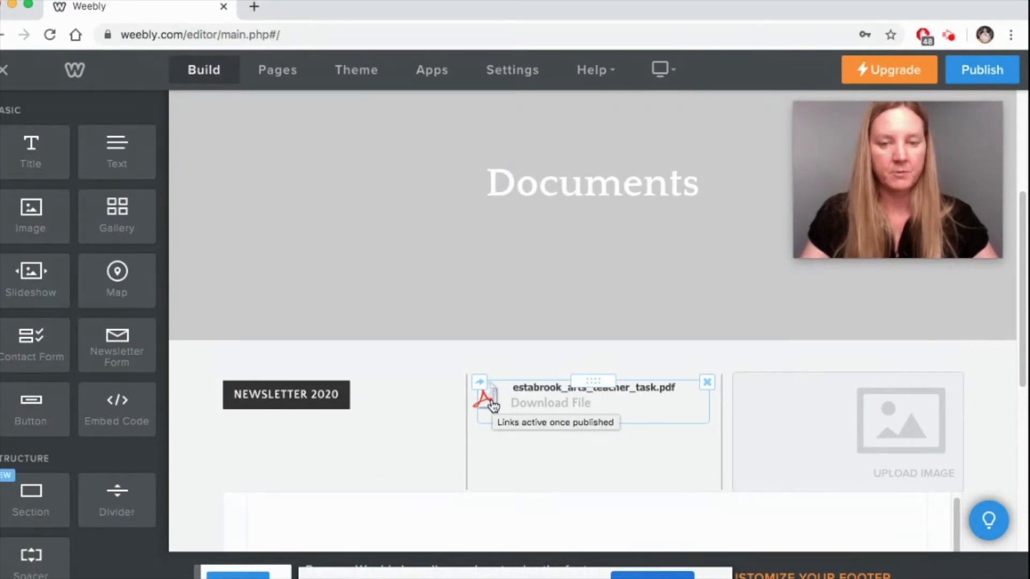
{"action": "mouse_move", "coordinate": [577, 413]}
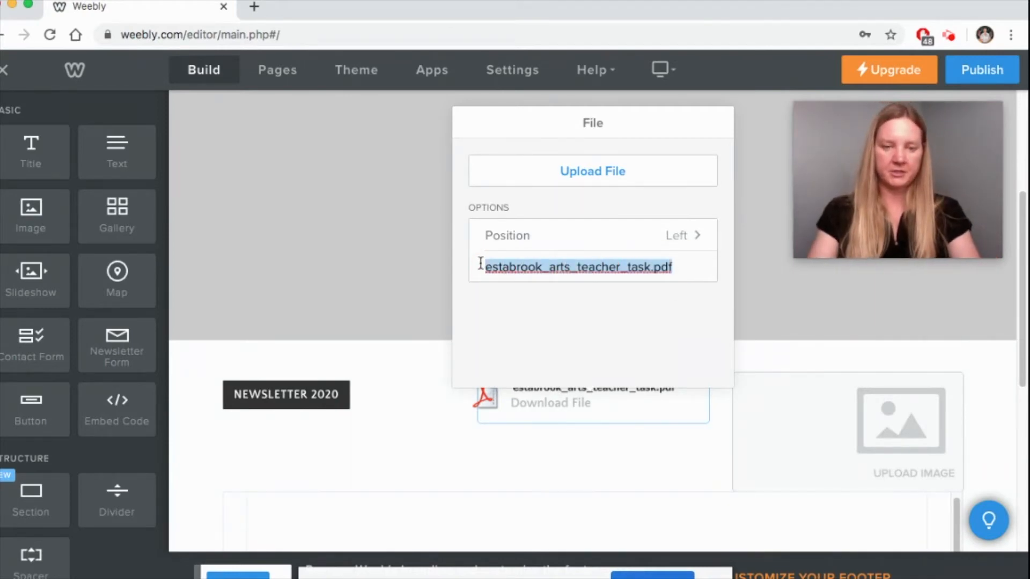
Step: Rename the file to 'Newsletter 2020' and align it right
{"action": "type", "text": "Newsletter 2020"}
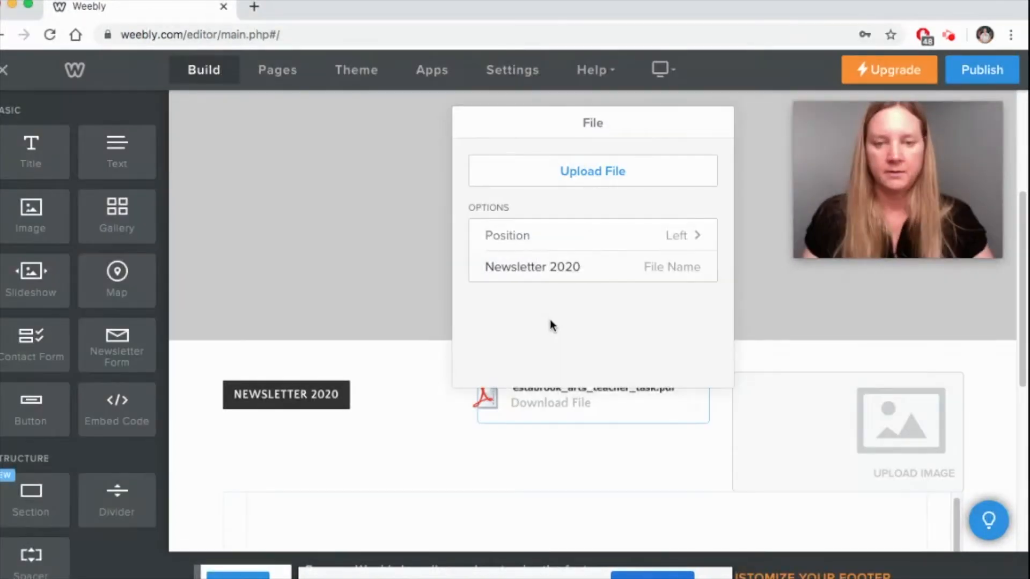
{"action": "left_click", "coordinate": [592, 235]}
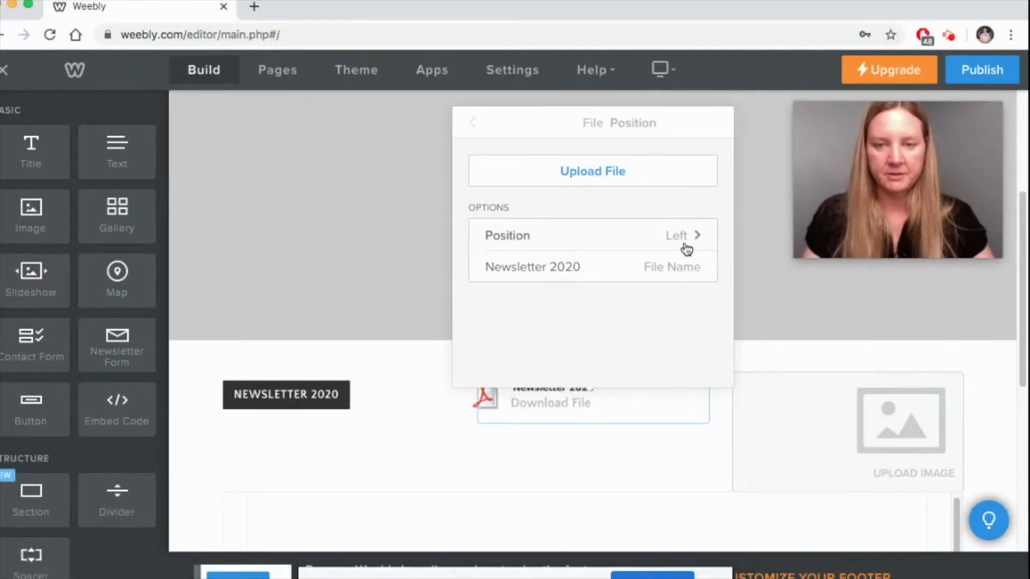
{"action": "left_click", "coordinate": [591, 235]}
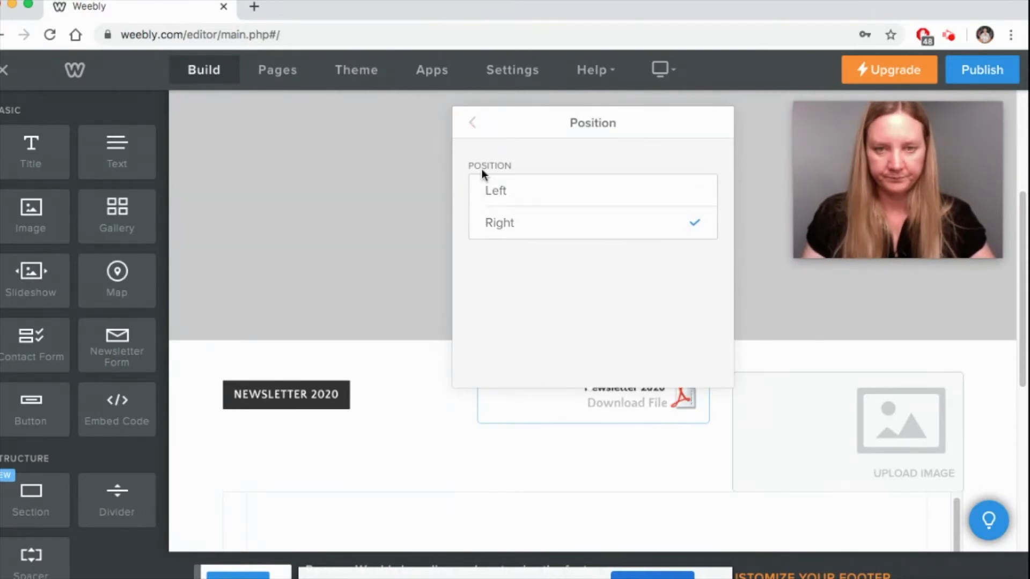
{"action": "left_click", "coordinate": [472, 123]}
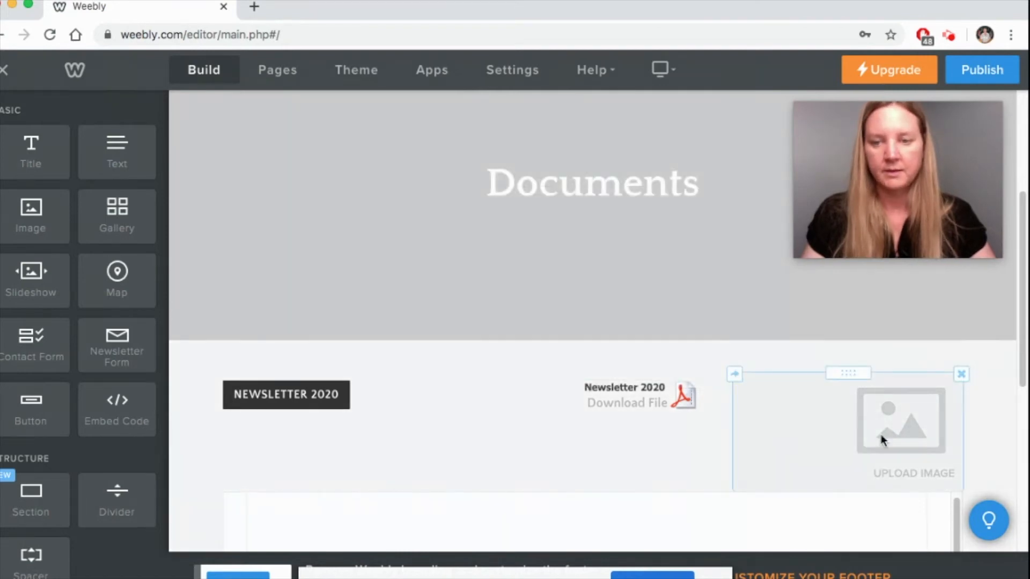
Step: Upload Comlara-52.jpg from the computer into the empty Image element
{"action": "left_click", "coordinate": [901, 421]}
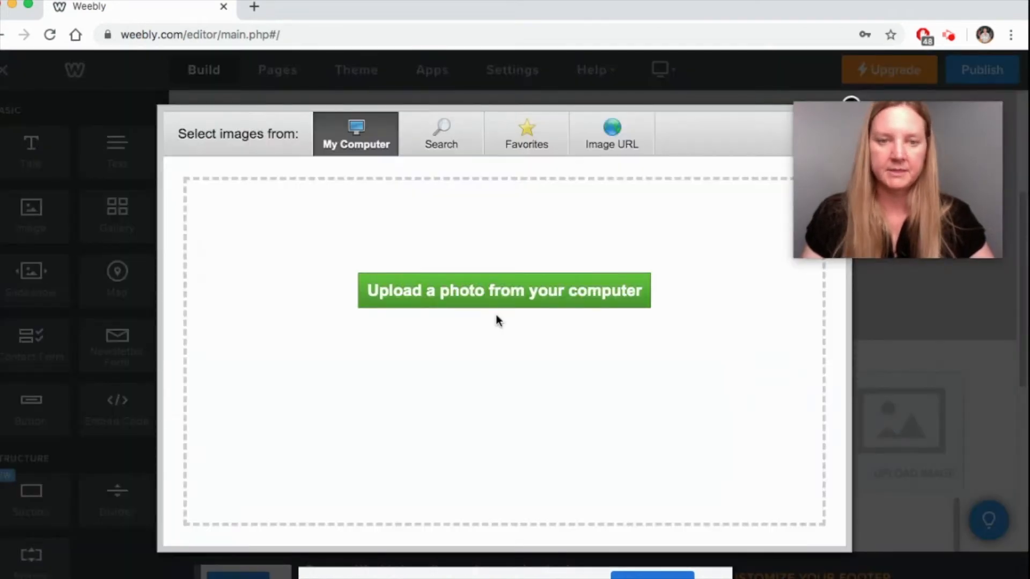
{"action": "left_click", "coordinate": [504, 291]}
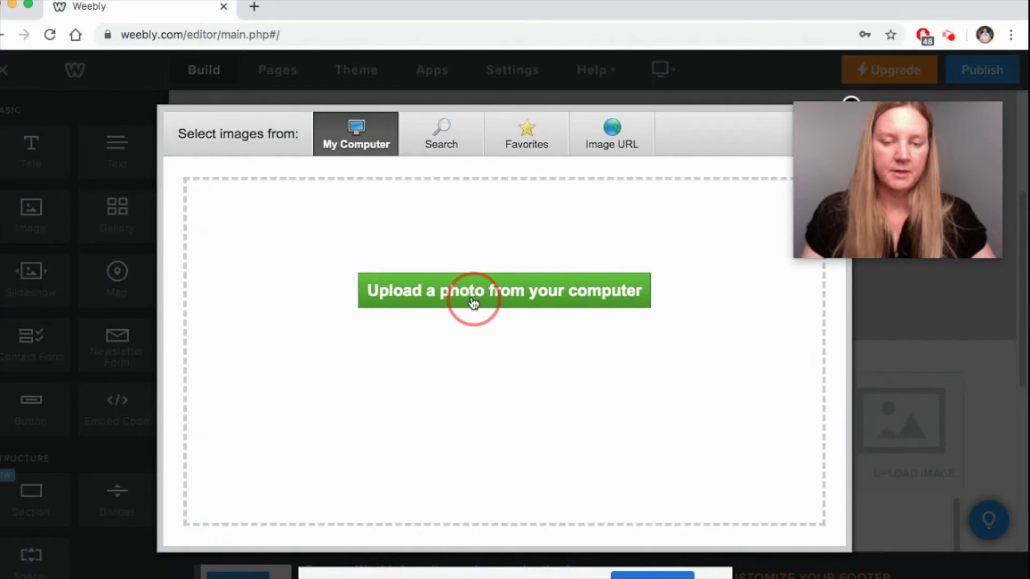
{"action": "left_click", "coordinate": [504, 290]}
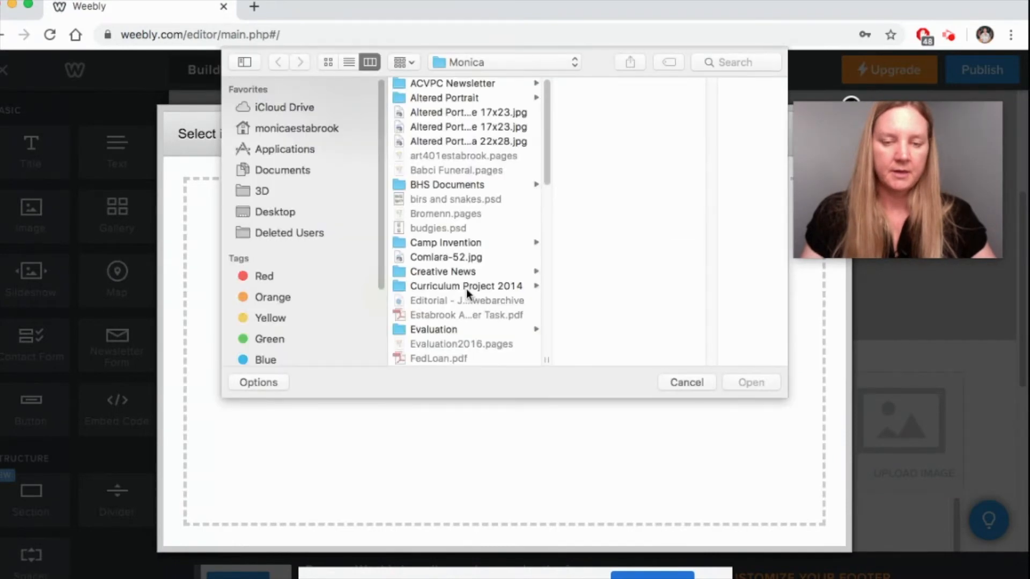
{"action": "mouse_move", "coordinate": [450, 358]}
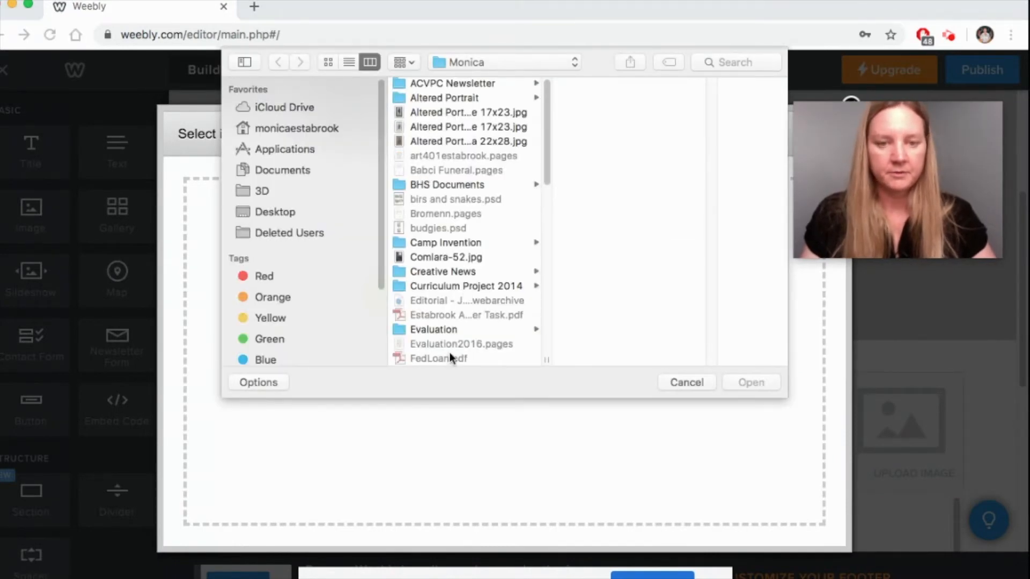
{"action": "left_click", "coordinate": [445, 257]}
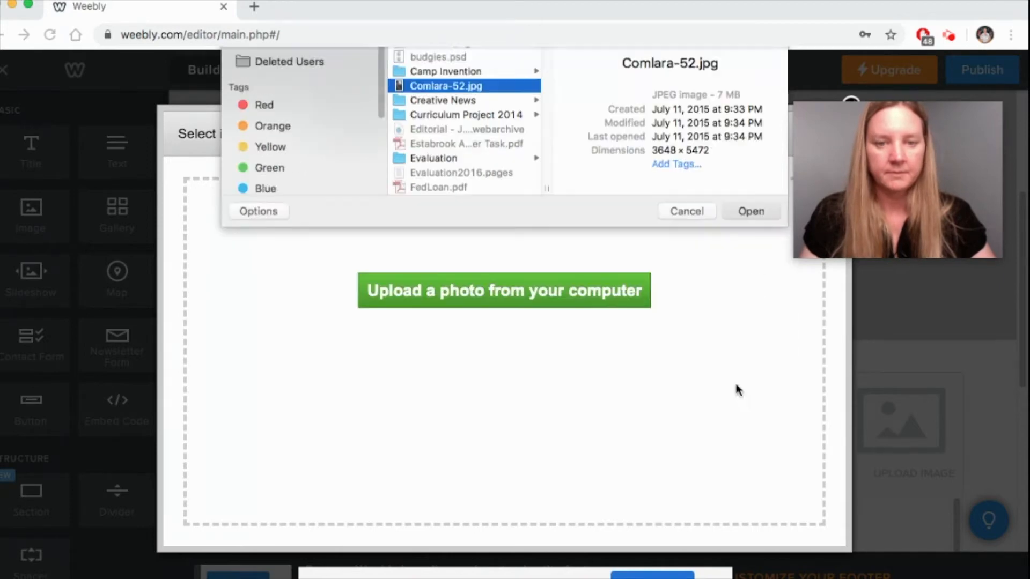
{"action": "left_click", "coordinate": [751, 211]}
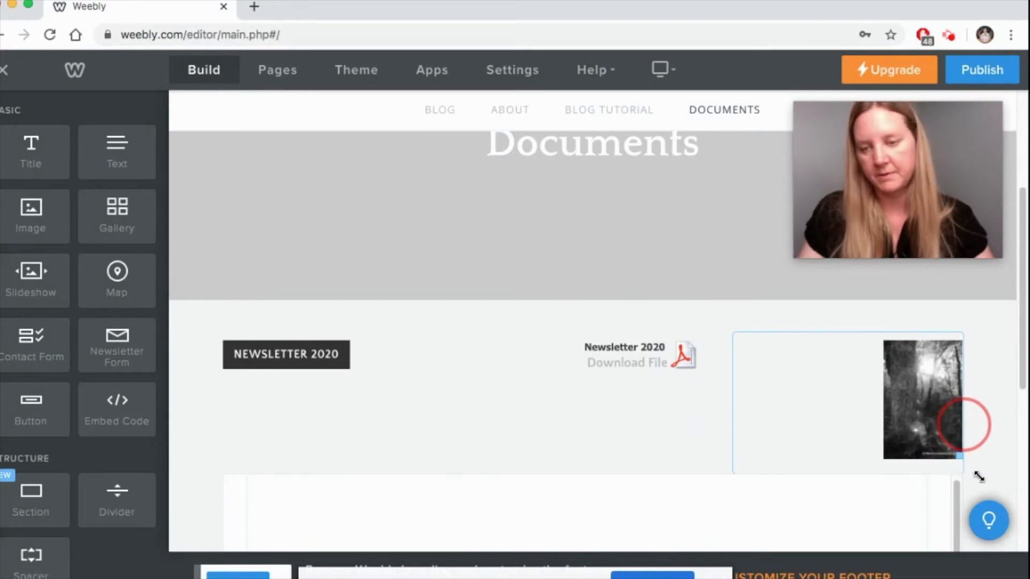
Step: Centre the forest photo within its column
{"action": "left_click", "coordinate": [591, 204]}
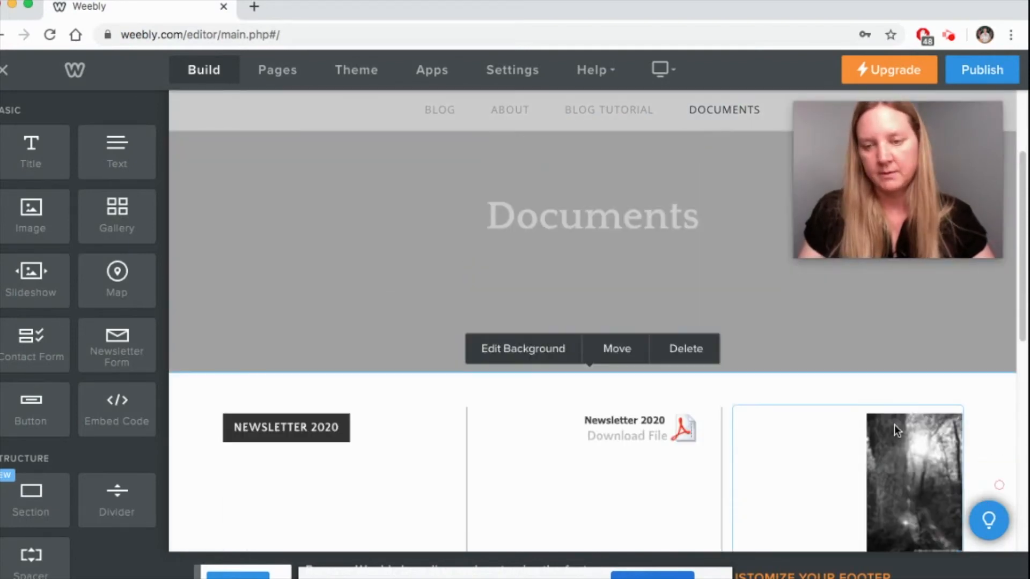
{"action": "left_click", "coordinate": [913, 480]}
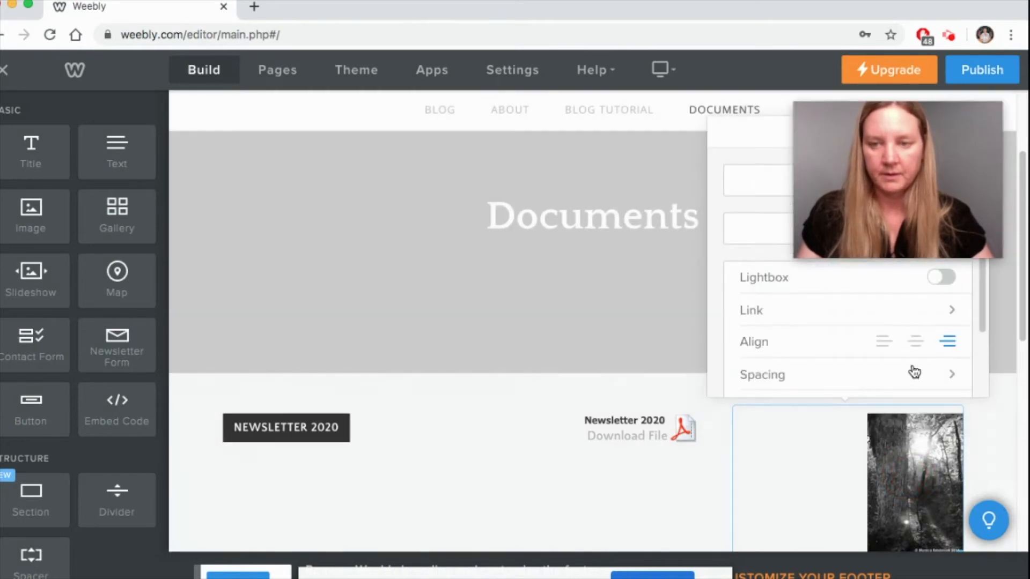
{"action": "left_click", "coordinate": [915, 342]}
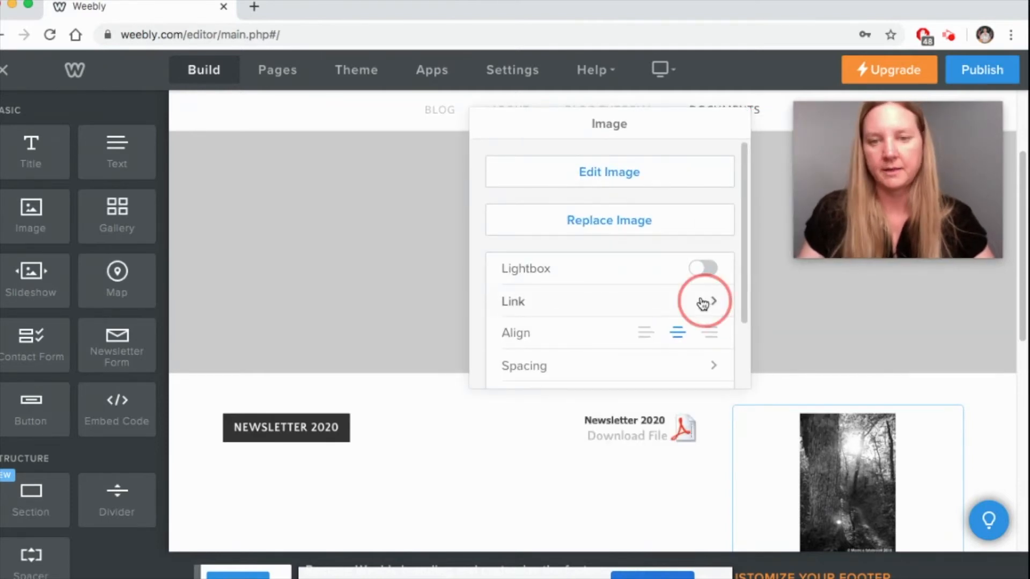
Step: Link the photo to the uploaded teacher task PDF file
{"action": "left_click", "coordinate": [703, 301]}
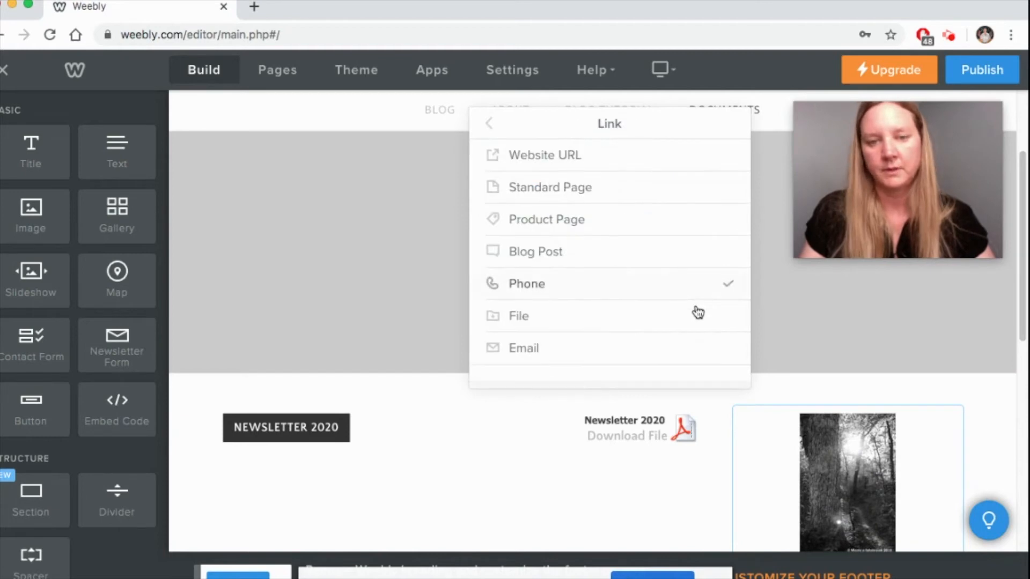
{"action": "left_click", "coordinate": [519, 316]}
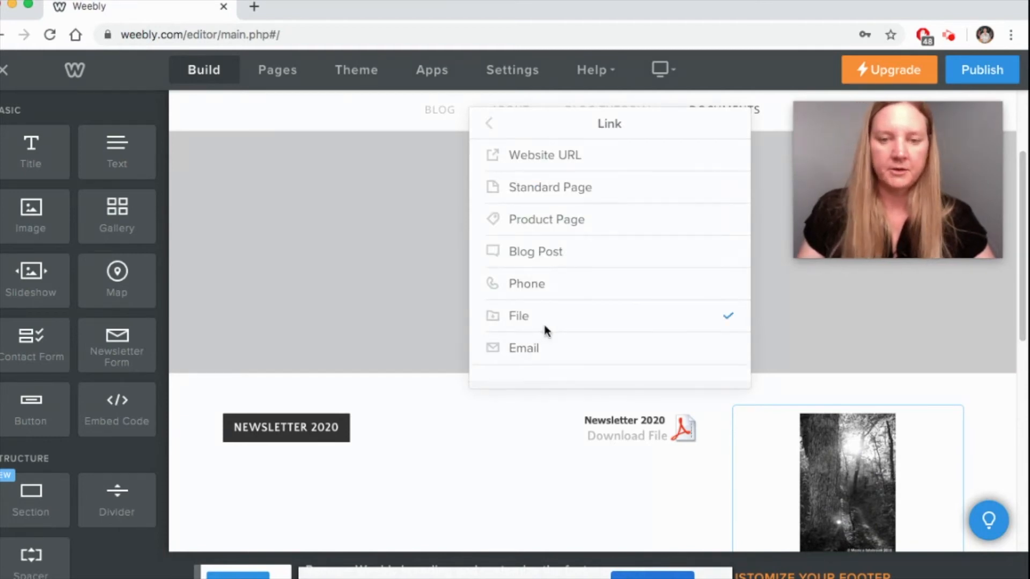
{"action": "left_click", "coordinate": [519, 316]}
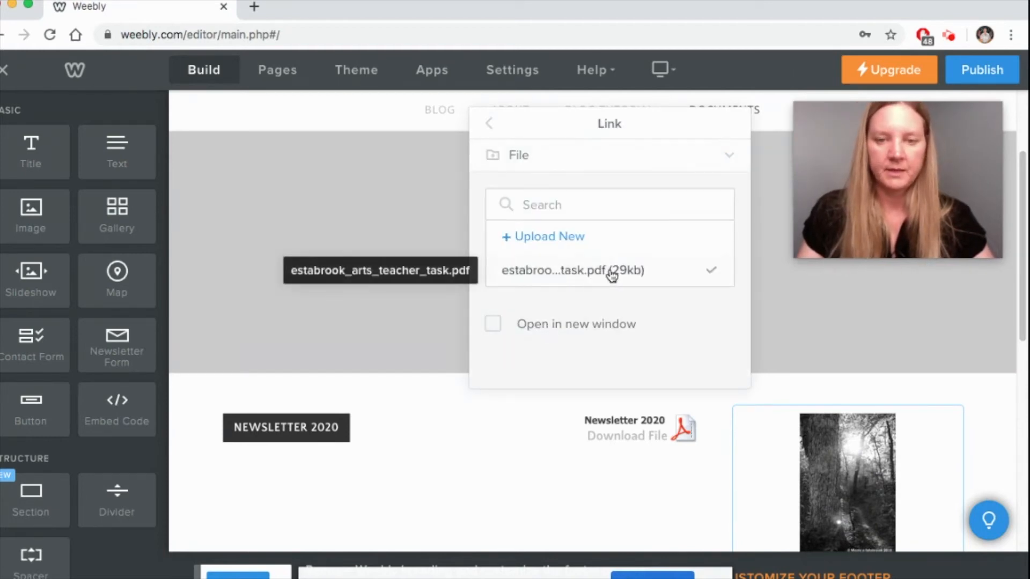
{"action": "mouse_move", "coordinate": [438, 363]}
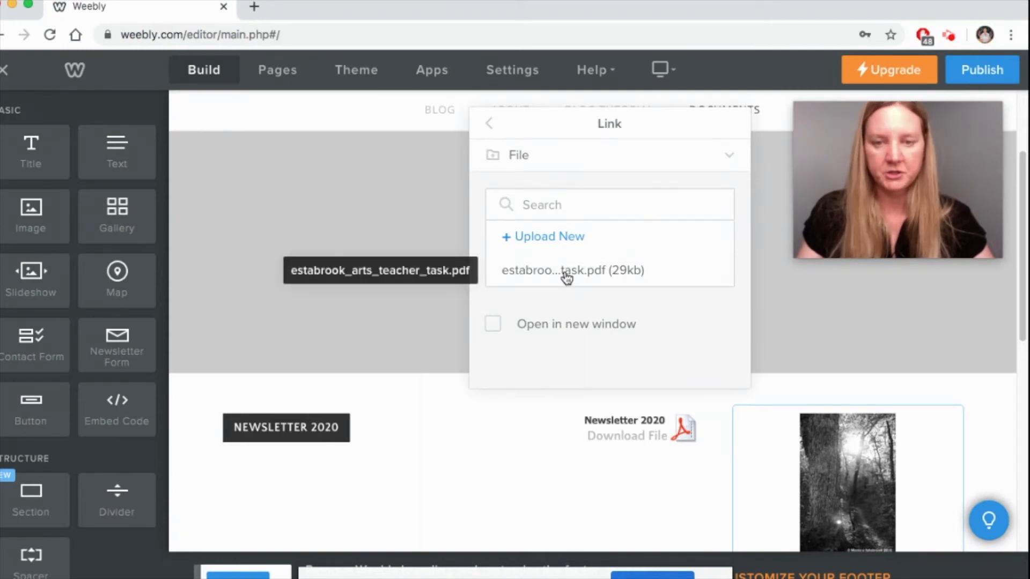
{"action": "left_click", "coordinate": [571, 270]}
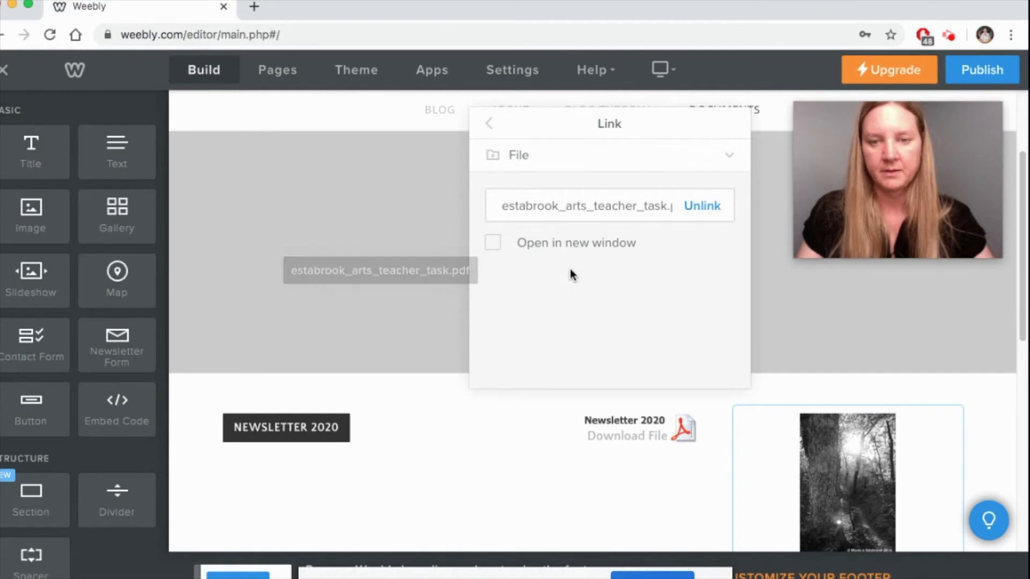
{"action": "left_click", "coordinate": [493, 242]}
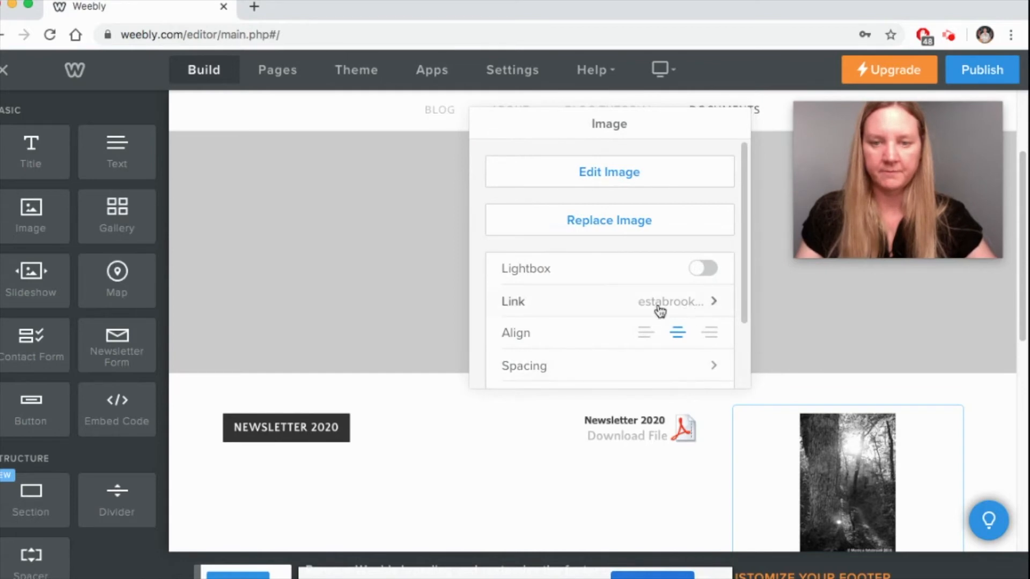
{"action": "mouse_move", "coordinate": [550, 307]}
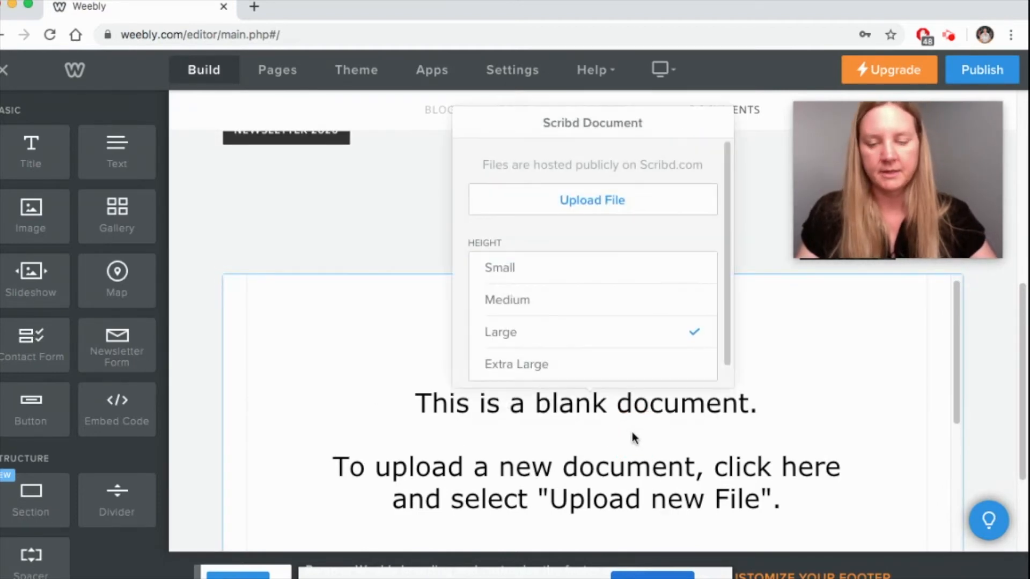
Step: Upload a document from the computer into the Scribd Document block and select it
{"action": "left_click", "coordinate": [592, 200]}
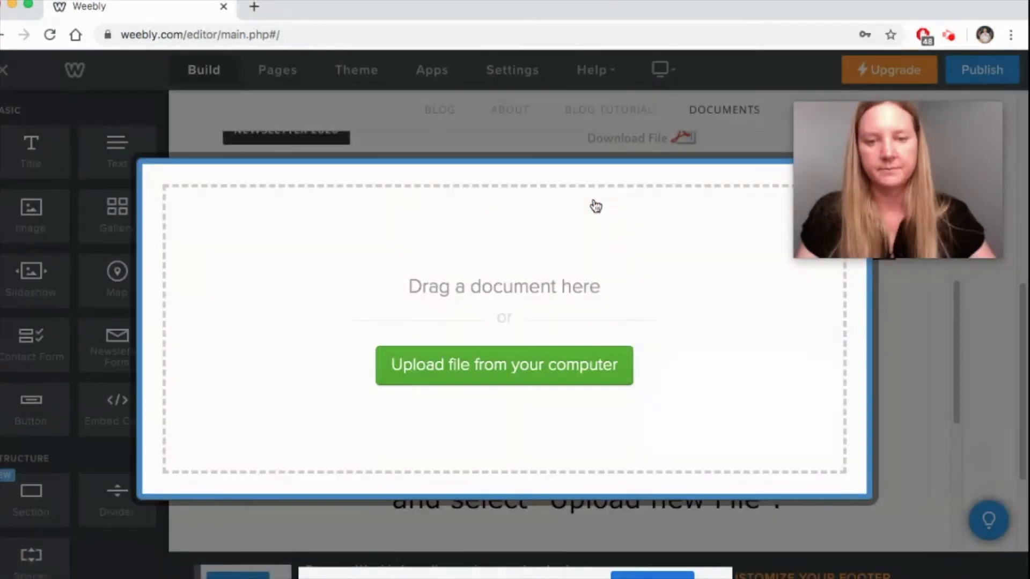
{"action": "left_click", "coordinate": [504, 366]}
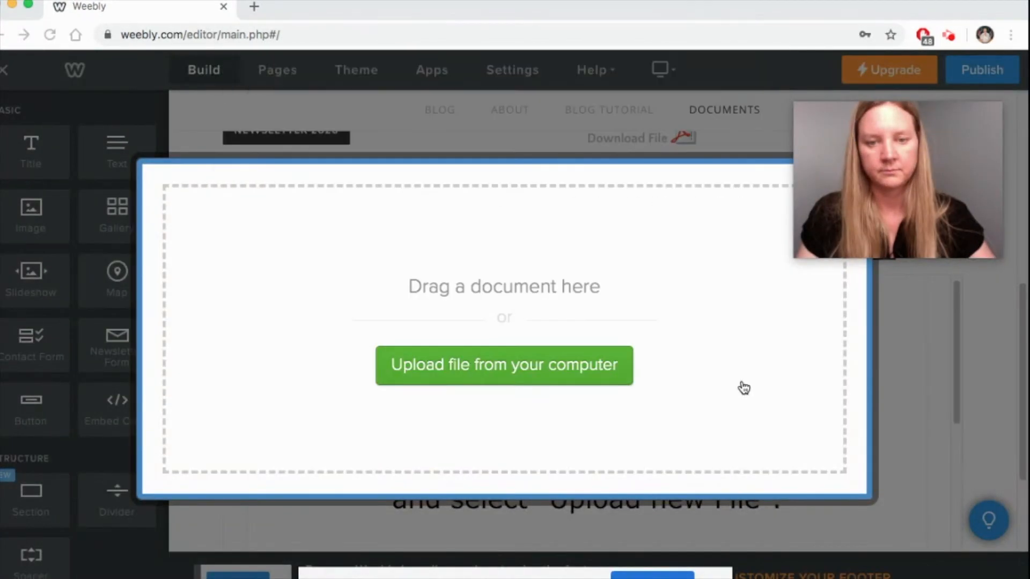
{"action": "left_click", "coordinate": [503, 366]}
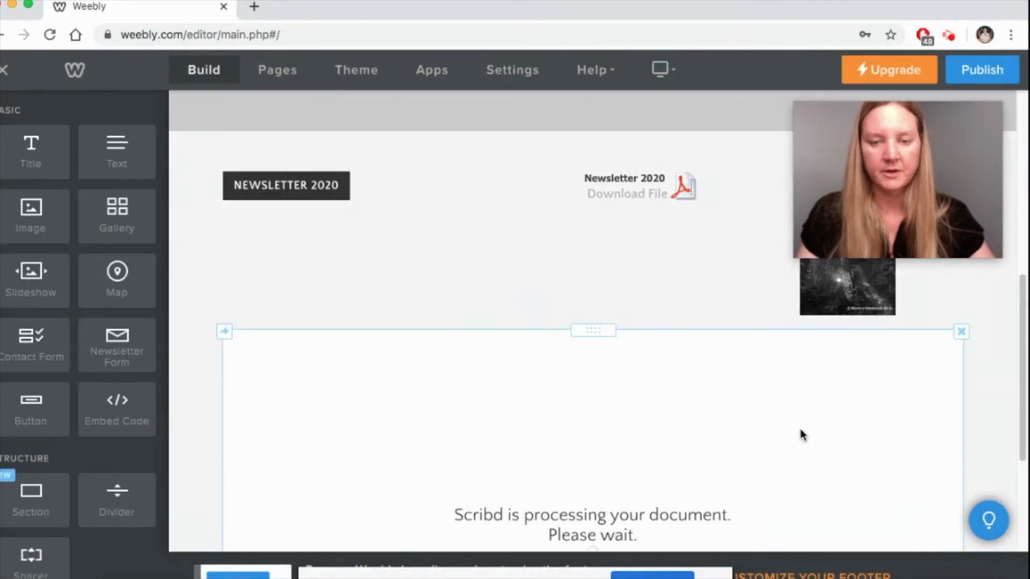
{"action": "mouse_move", "coordinate": [781, 396]}
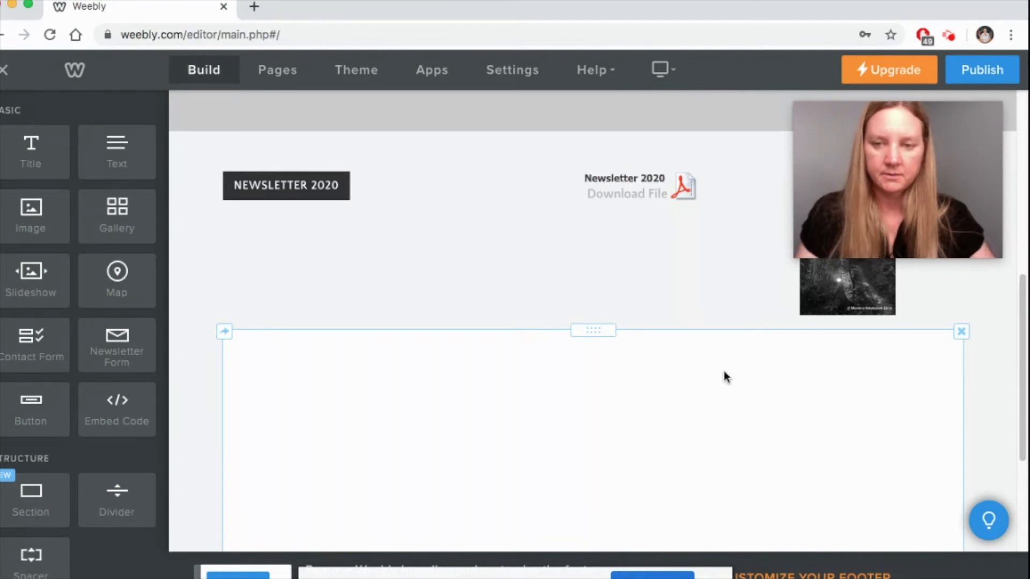
{"action": "left_click", "coordinate": [700, 355]}
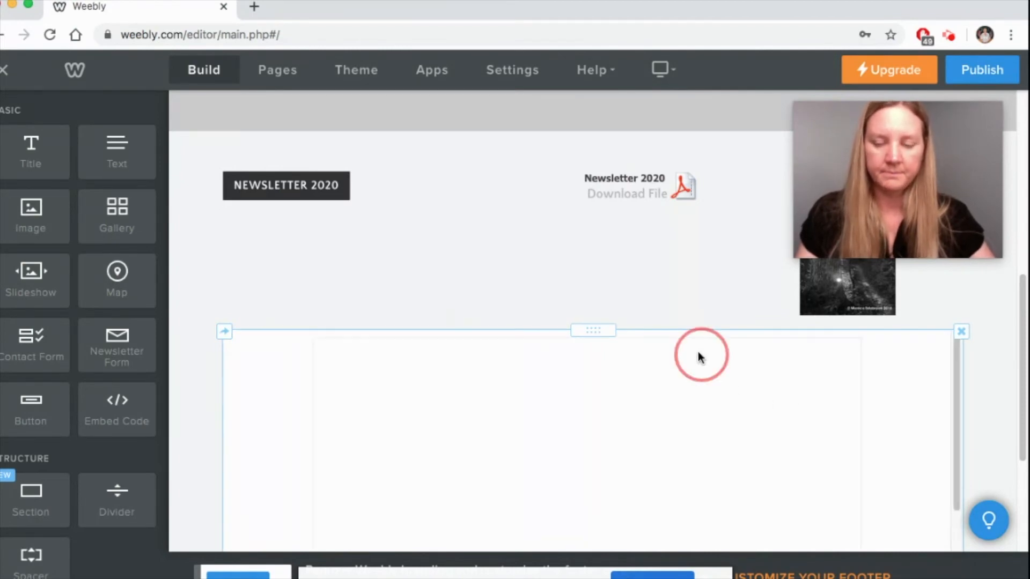
Step: Set the embedded Arts Teacher Task document's height to Extra Large
{"action": "left_click", "coordinate": [699, 354]}
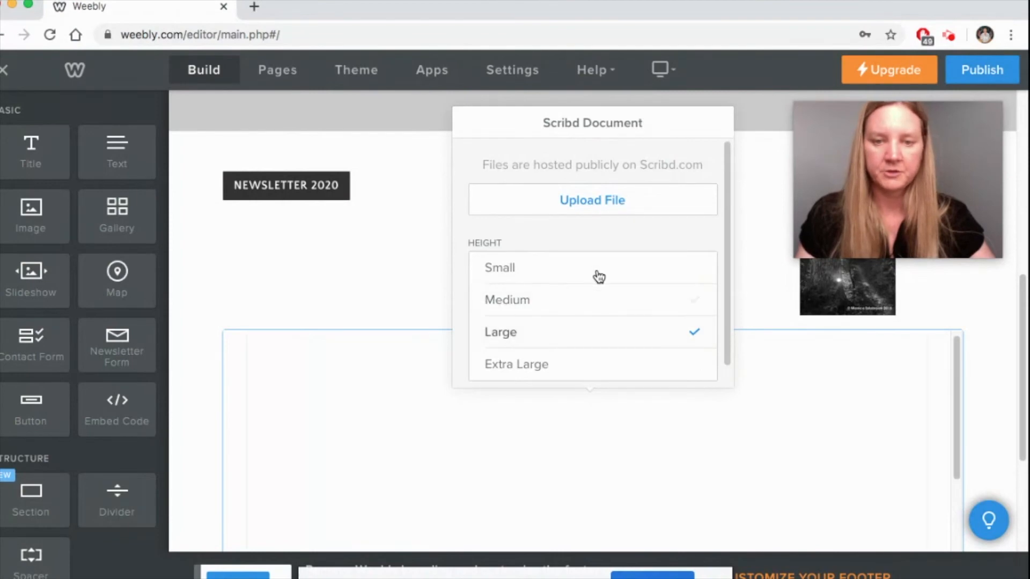
{"action": "left_click", "coordinate": [500, 268]}
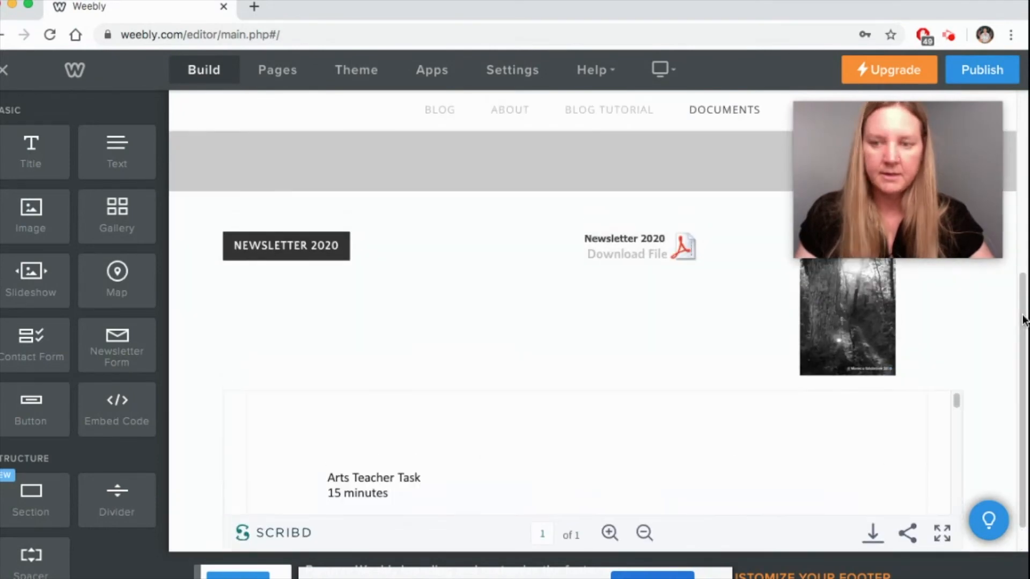
{"action": "scroll", "scroll_direction": "down", "scroll_amount": 3}
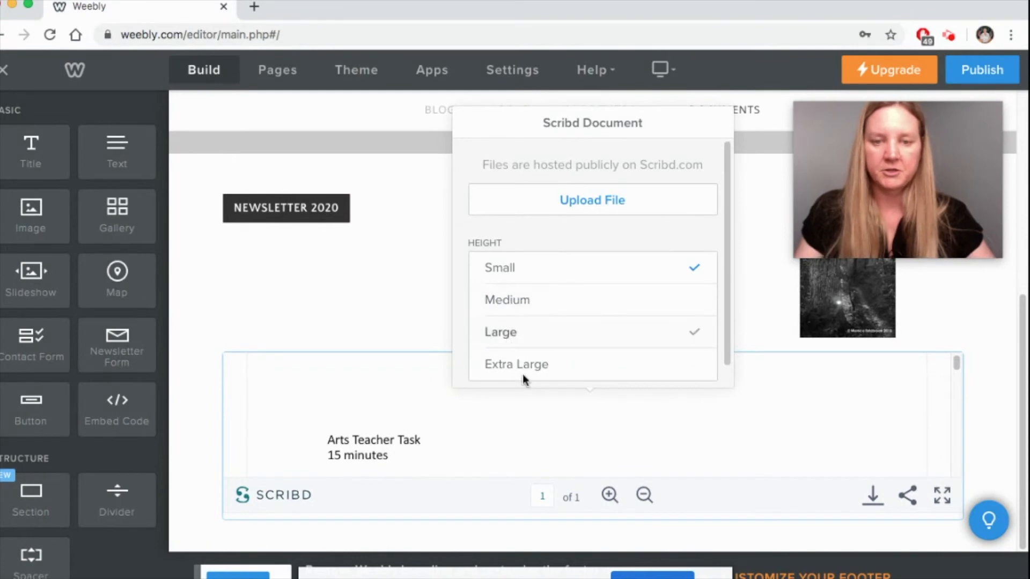
{"action": "left_click", "coordinate": [516, 365]}
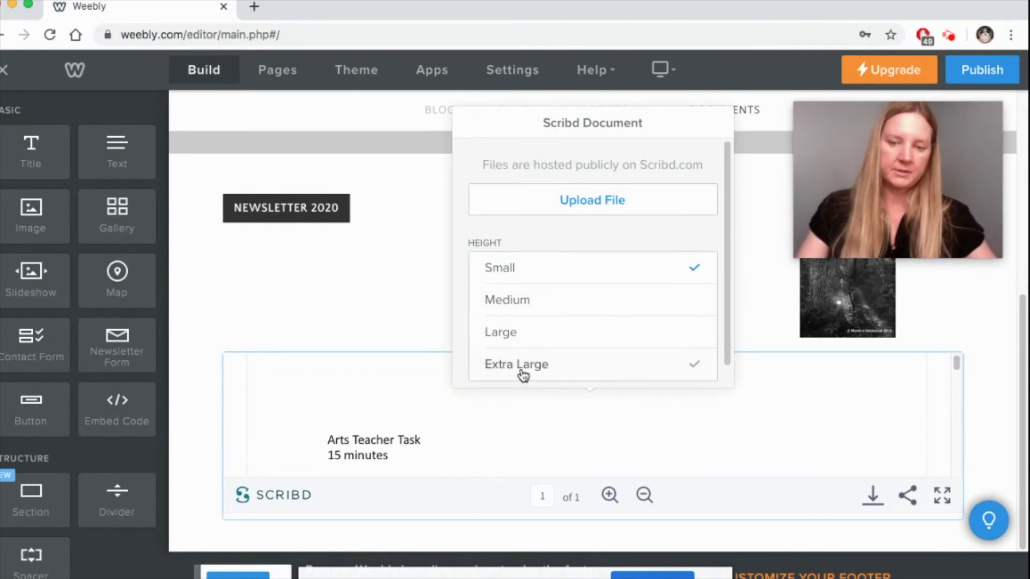
{"action": "left_click", "coordinate": [516, 364]}
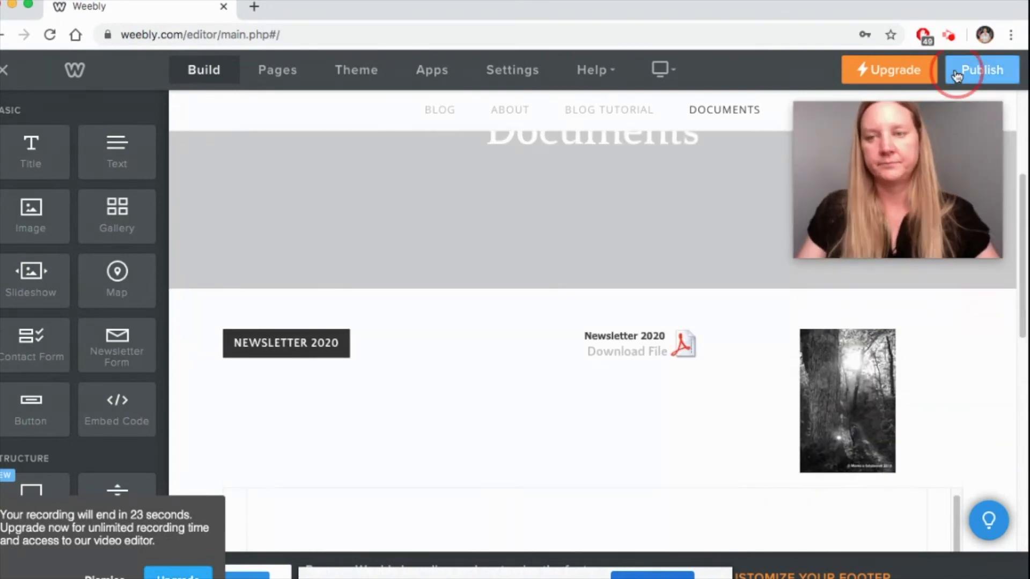
Step: Publish the site and view the live Documents page
{"action": "left_click", "coordinate": [981, 70]}
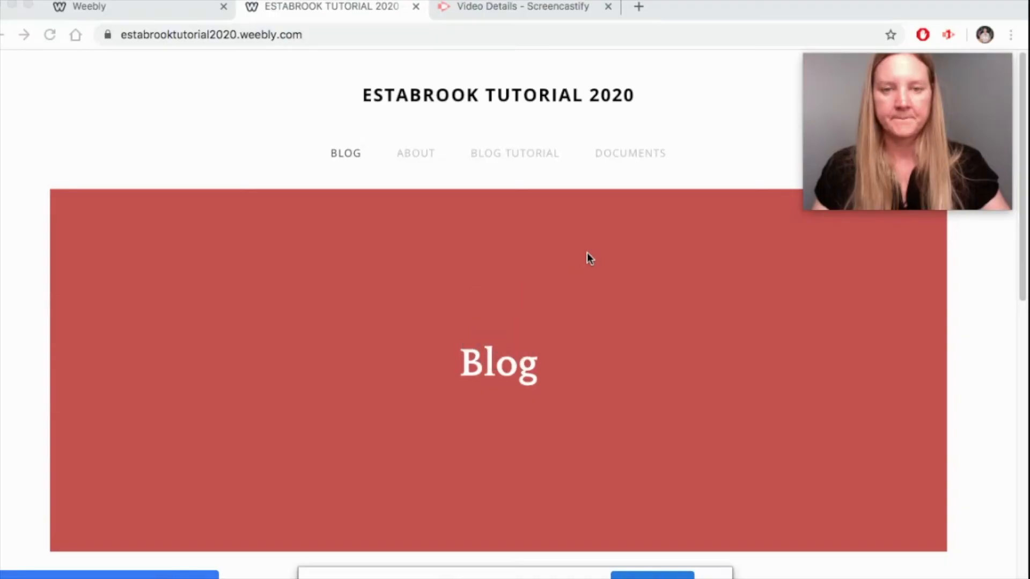
{"action": "mouse_move", "coordinate": [624, 158]}
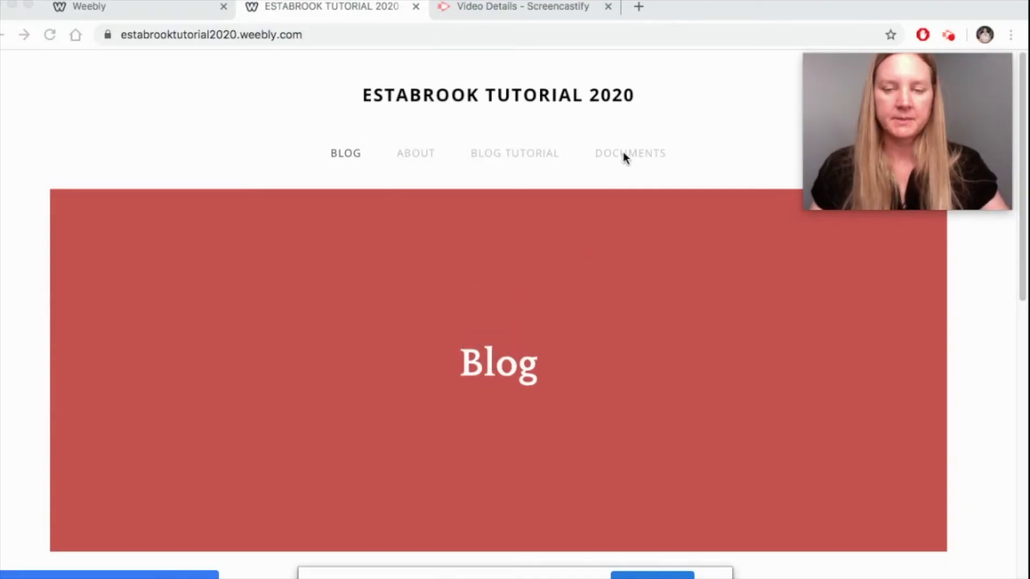
{"action": "left_click", "coordinate": [629, 153]}
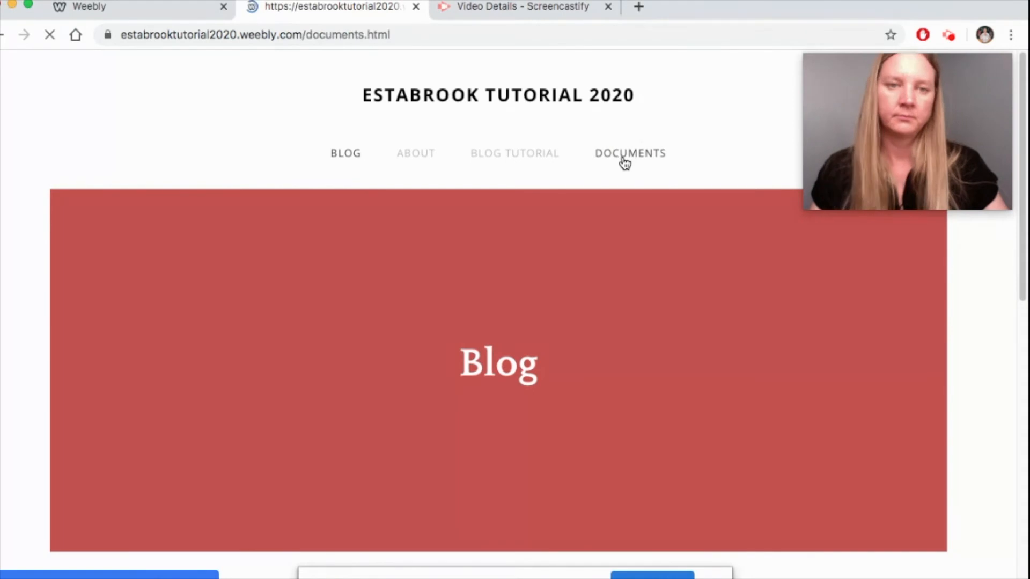
{"action": "left_click", "coordinate": [629, 153]}
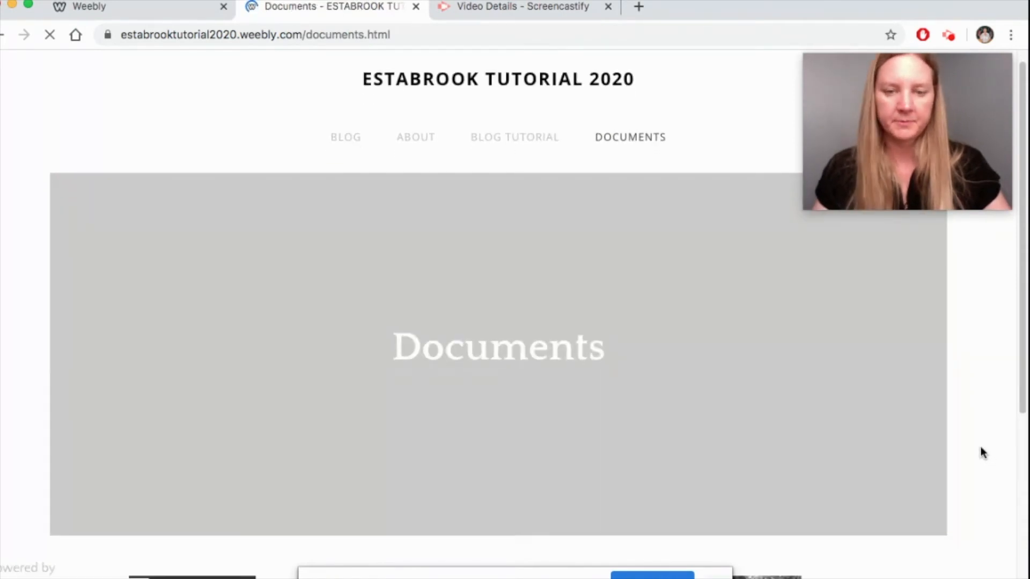
{"action": "scroll", "scroll_direction": "down", "scroll_amount": 3}
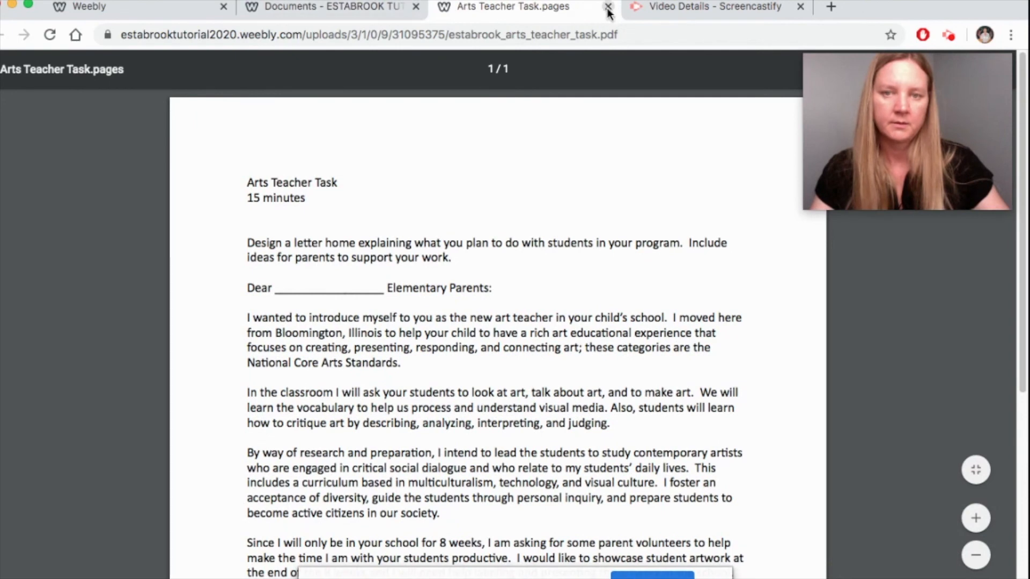
{"action": "left_click", "coordinate": [608, 7]}
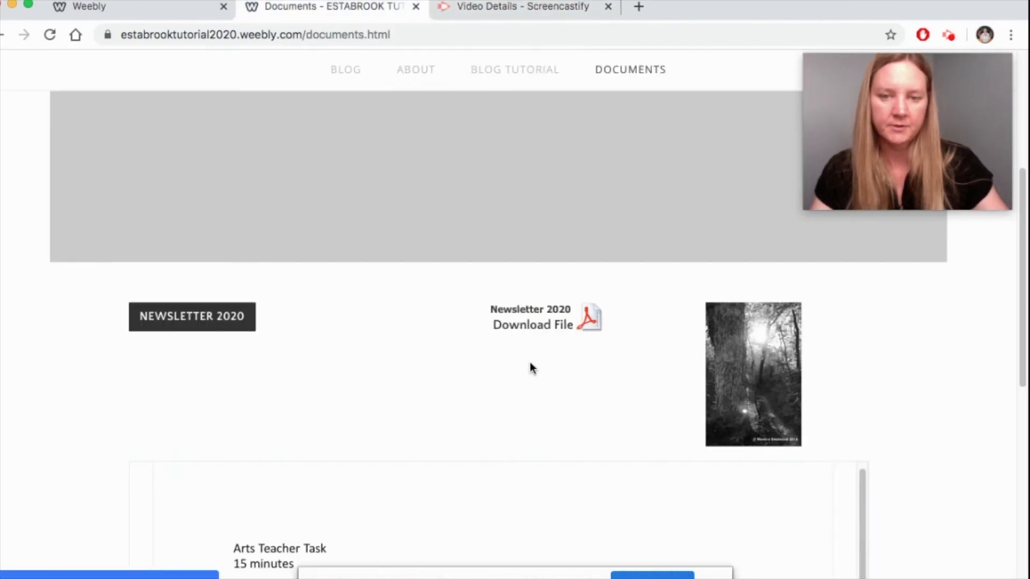
{"action": "left_click", "coordinate": [533, 325]}
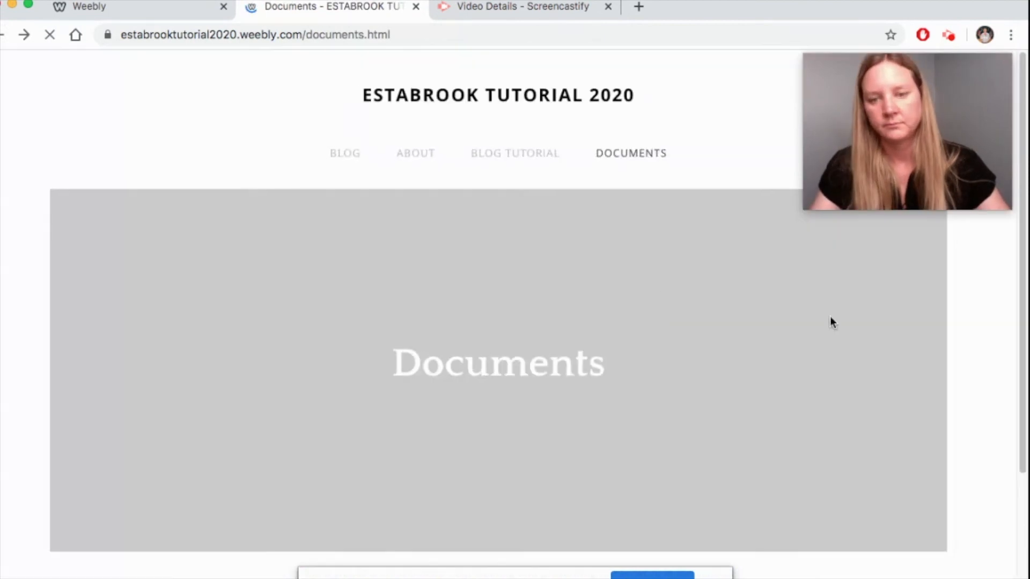
{"action": "scroll", "scroll_direction": "down", "scroll_amount": 3}
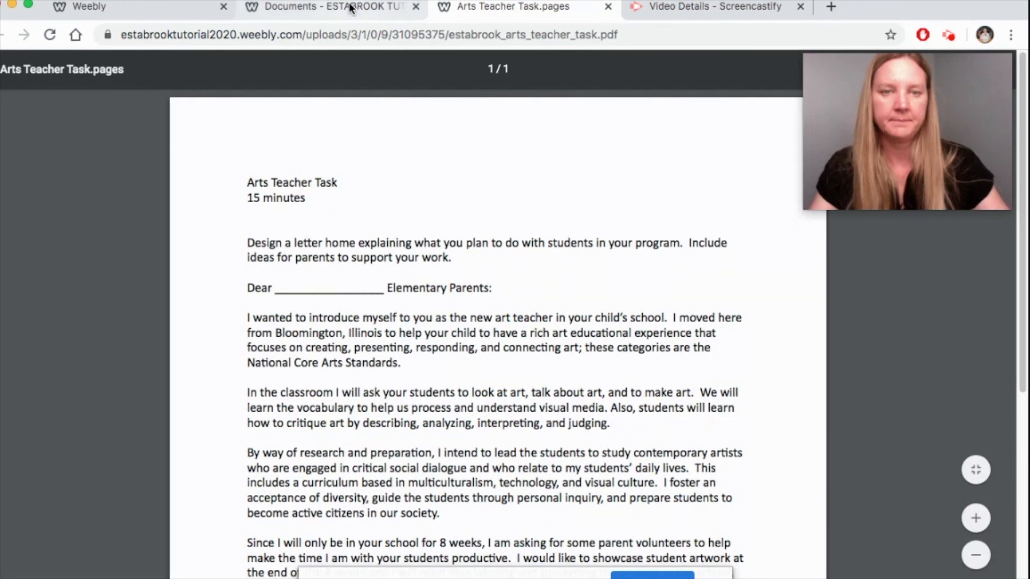
Step: Scroll to the embedded document and open it full screen on Scribd
{"action": "left_click", "coordinate": [328, 7]}
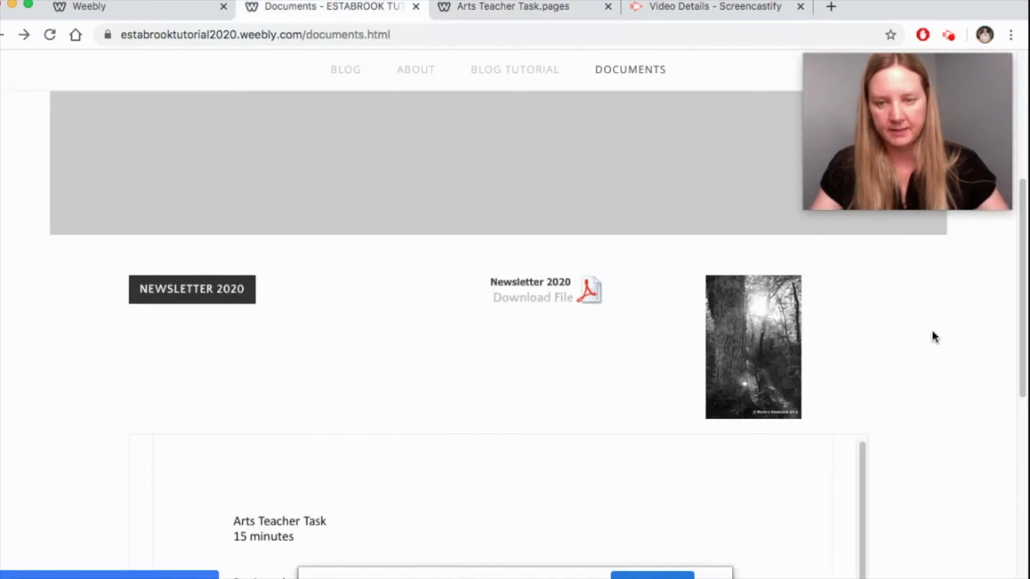
{"action": "scroll", "scroll_direction": "down", "scroll_amount": 3}
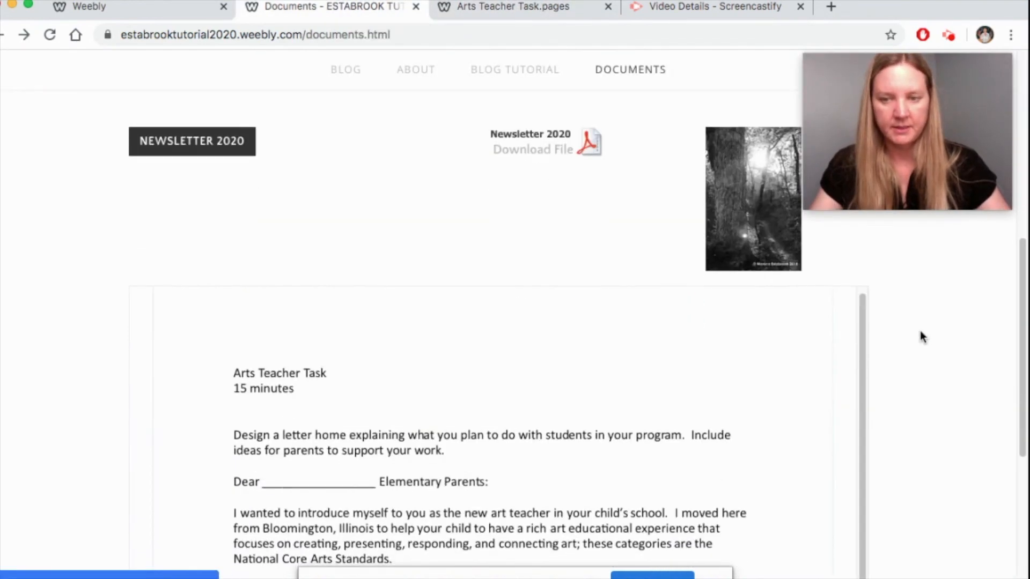
{"action": "scroll", "scroll_direction": "down", "scroll_amount": 3}
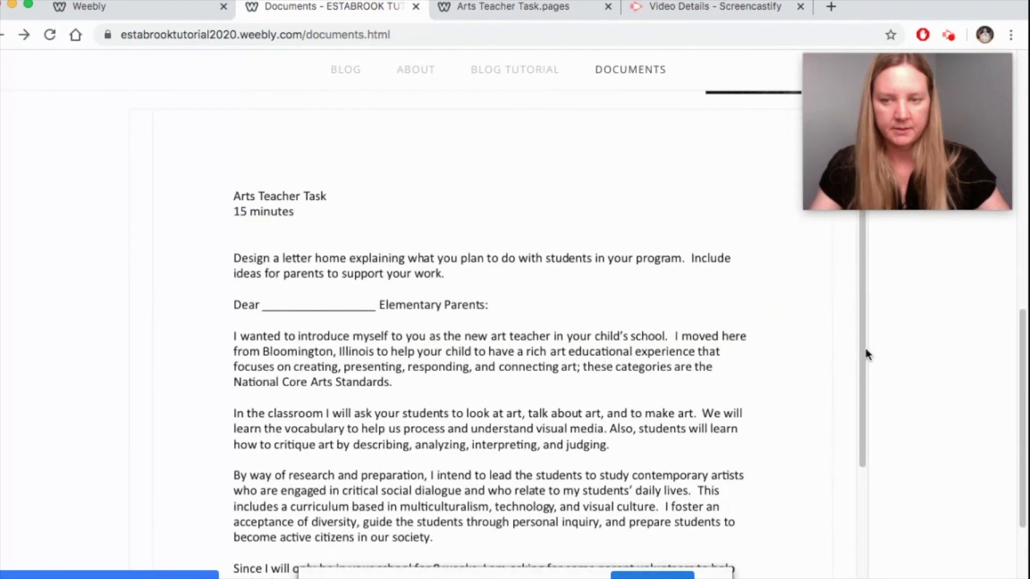
{"action": "scroll", "scroll_direction": "down", "scroll_amount": 3}
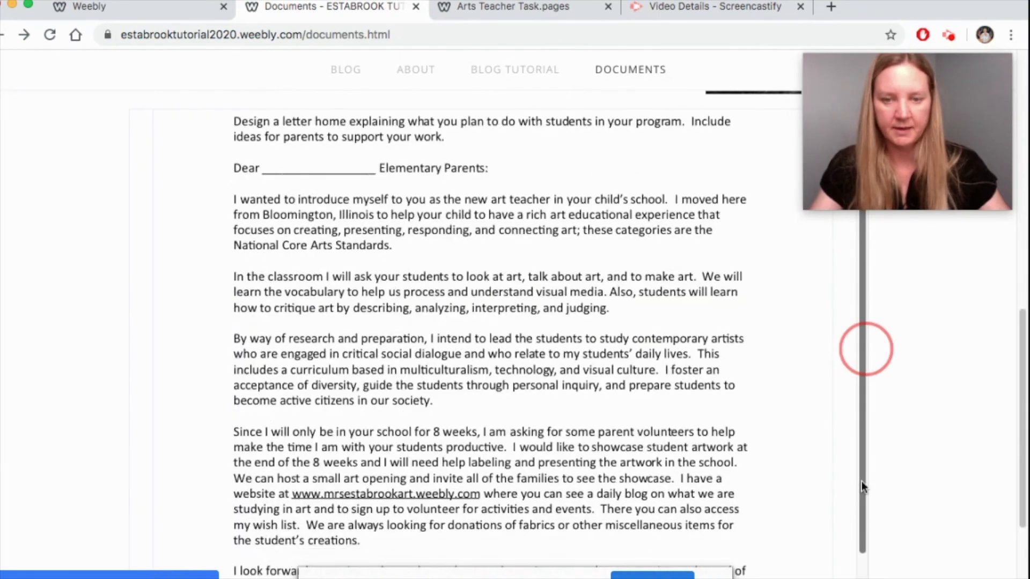
{"action": "scroll", "scroll_direction": "down", "scroll_amount": 3}
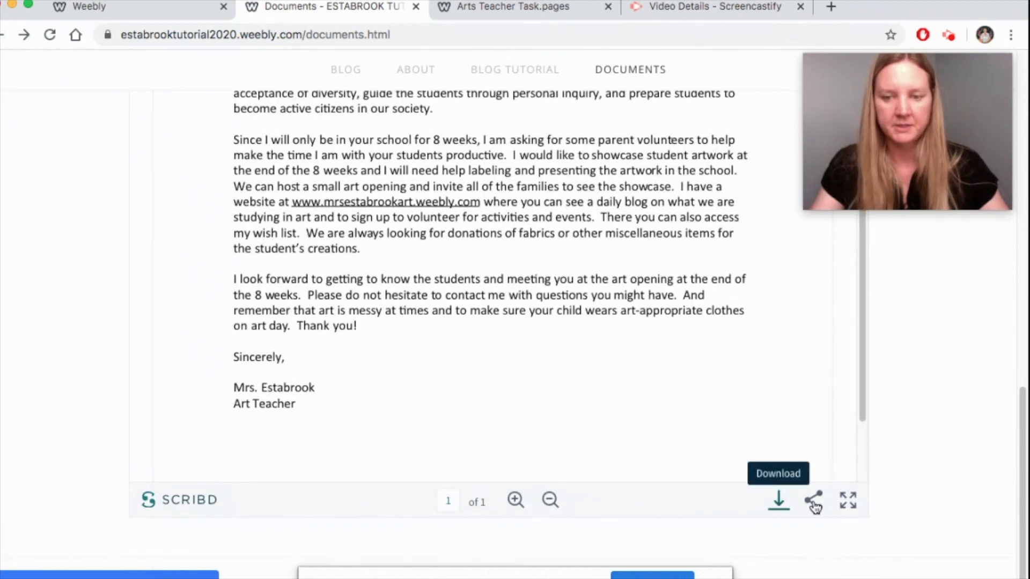
{"action": "mouse_move", "coordinate": [848, 503]}
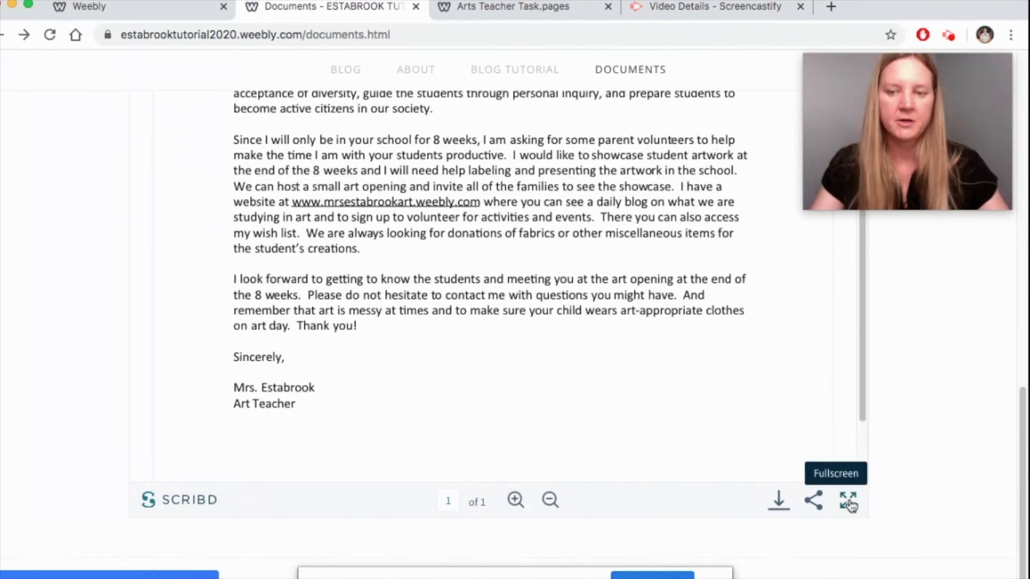
{"action": "left_click", "coordinate": [848, 501]}
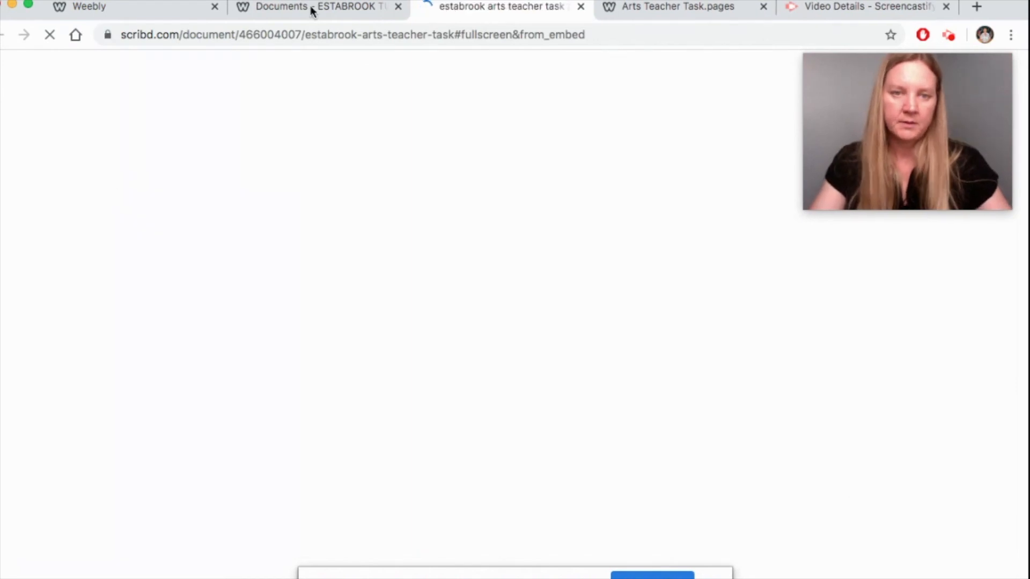
Step: Return to the live Documents page and review all added elements
{"action": "left_click", "coordinate": [319, 6]}
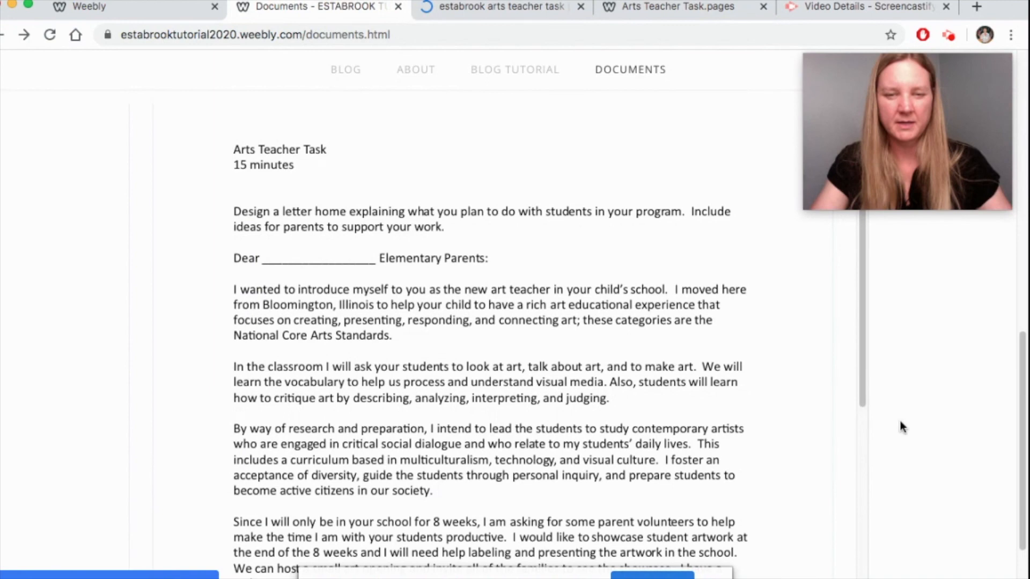
{"action": "scroll", "scroll_direction": "down", "scroll_amount": 3}
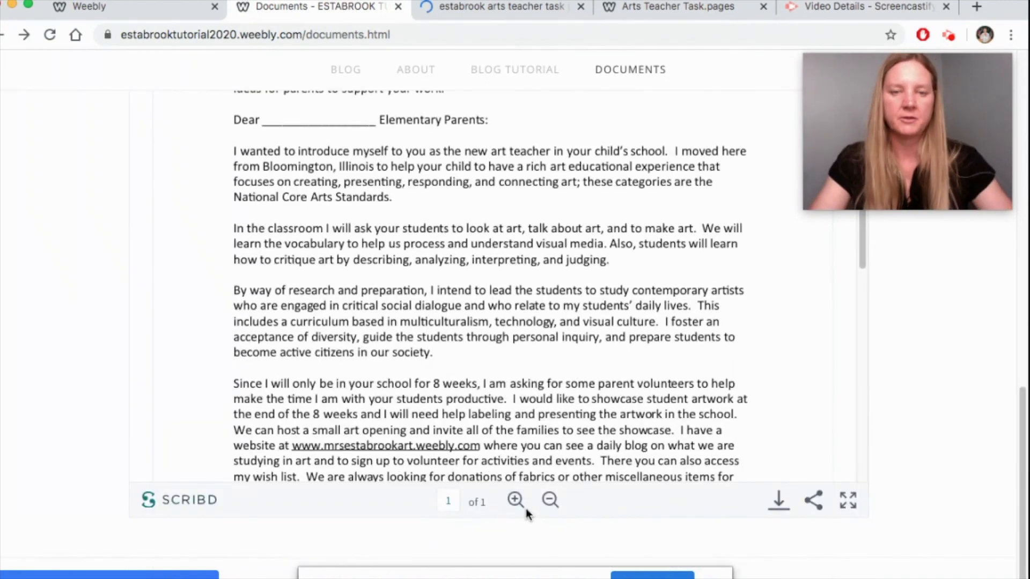
{"action": "mouse_move", "coordinate": [515, 500]}
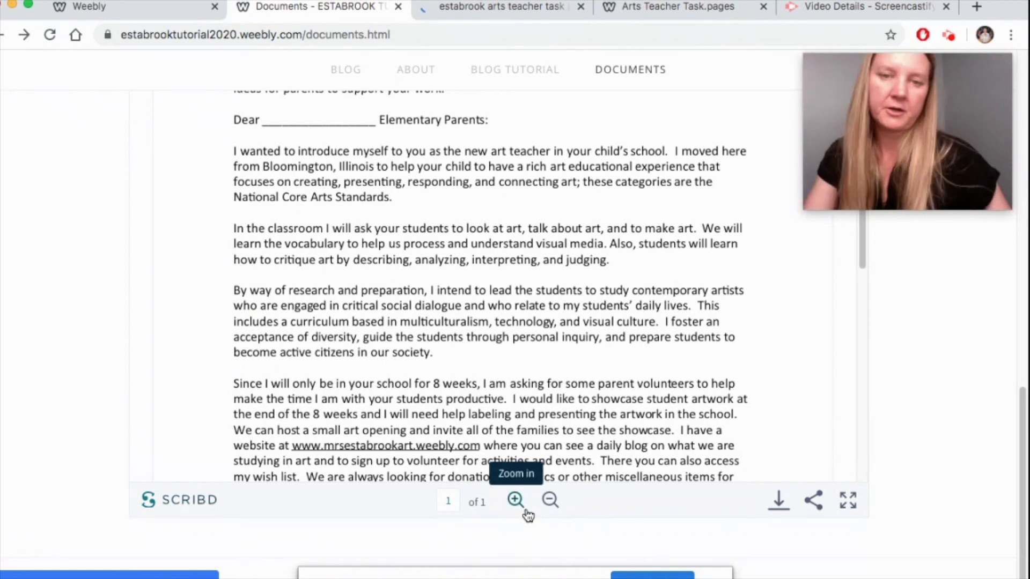
{"action": "mouse_move", "coordinate": [948, 450]}
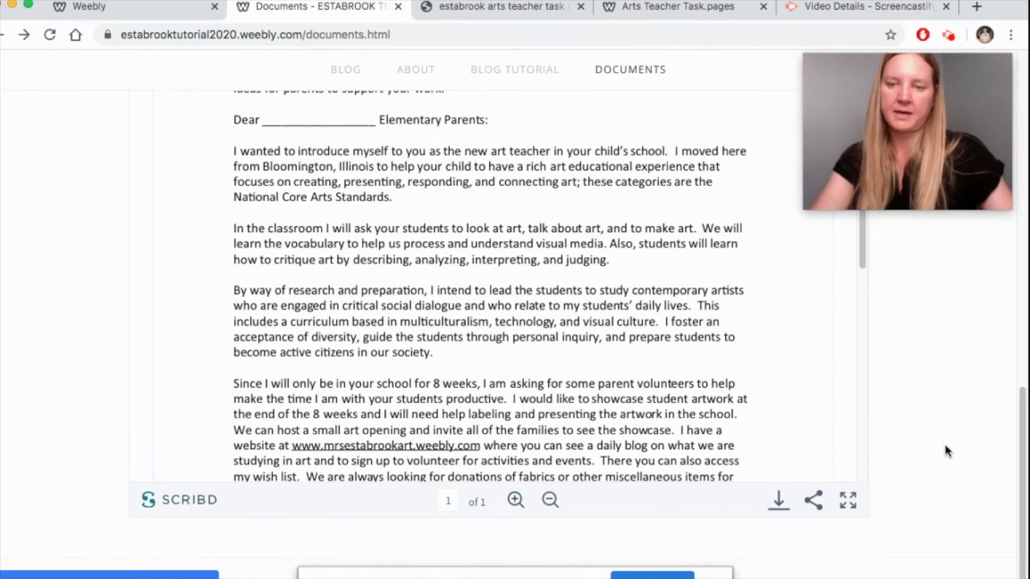
{"action": "scroll", "scroll_direction": "up", "scroll_amount": 3}
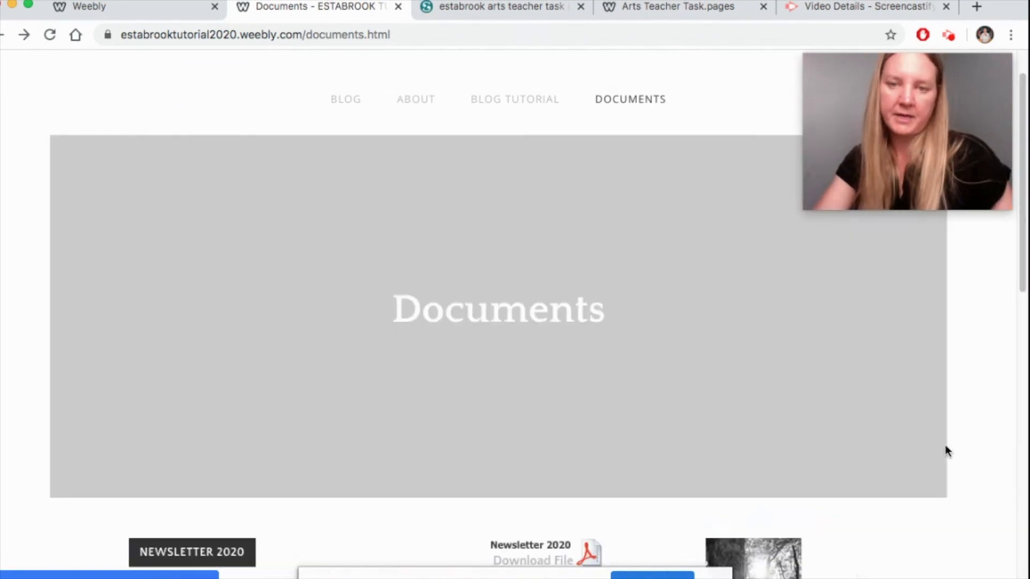
{"action": "scroll", "scroll_direction": "down", "scroll_amount": 3}
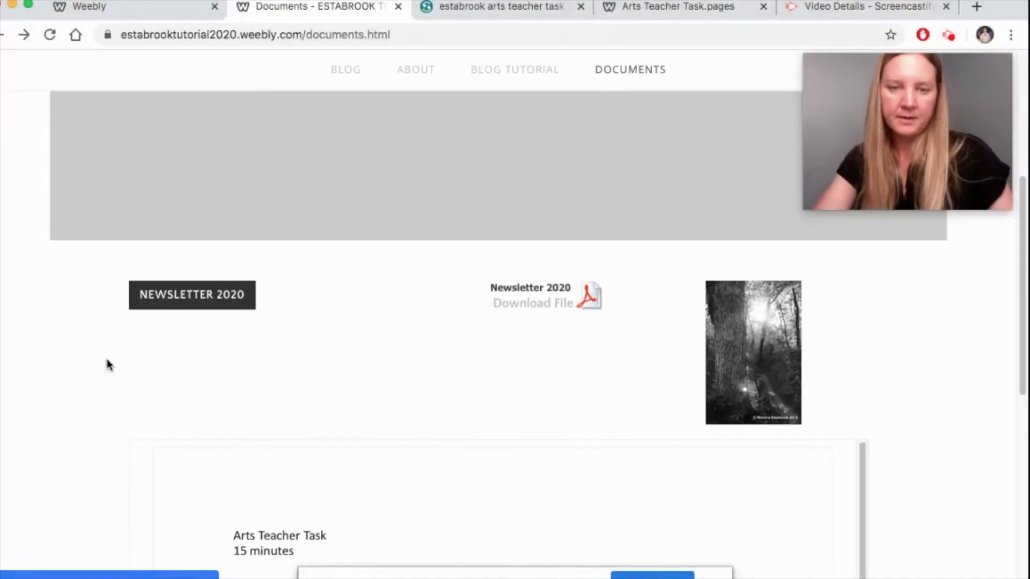